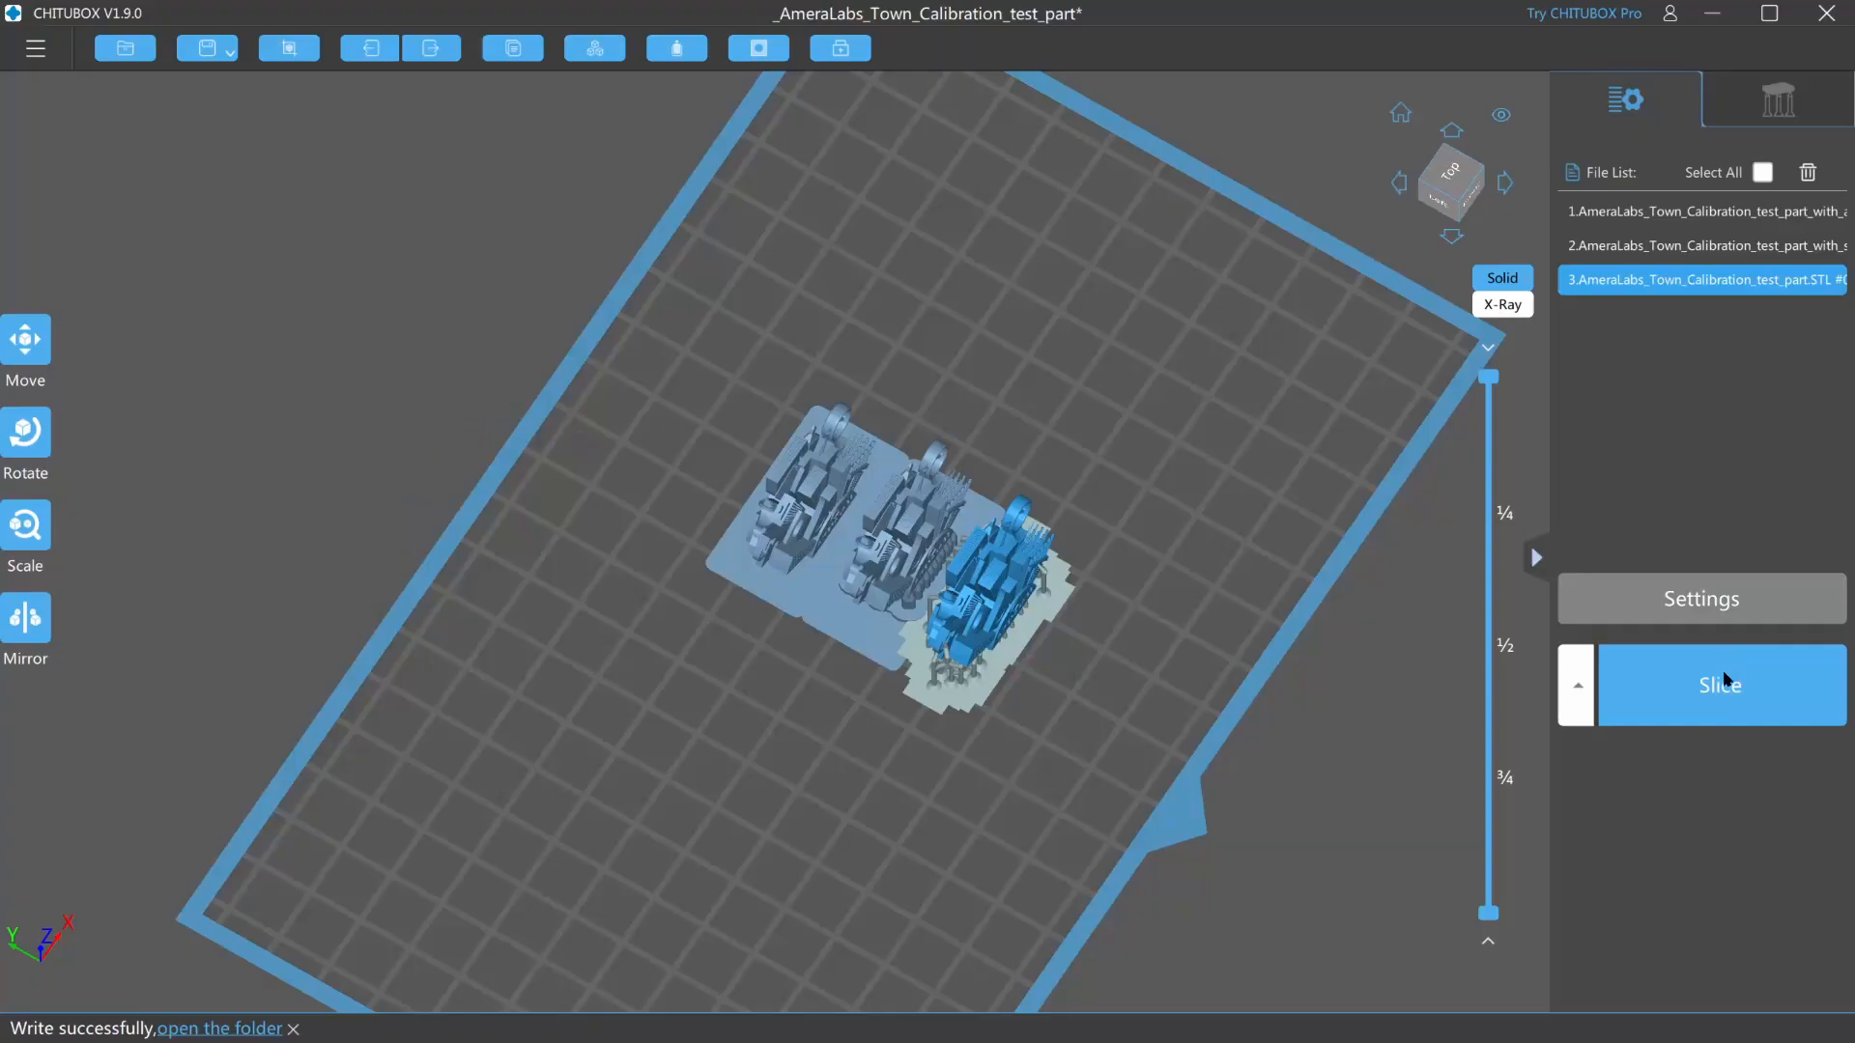
- Slice the loaded calibration parts and review the preview estimating 0h20m19s at 70/480 mm/min
click(1718, 683)
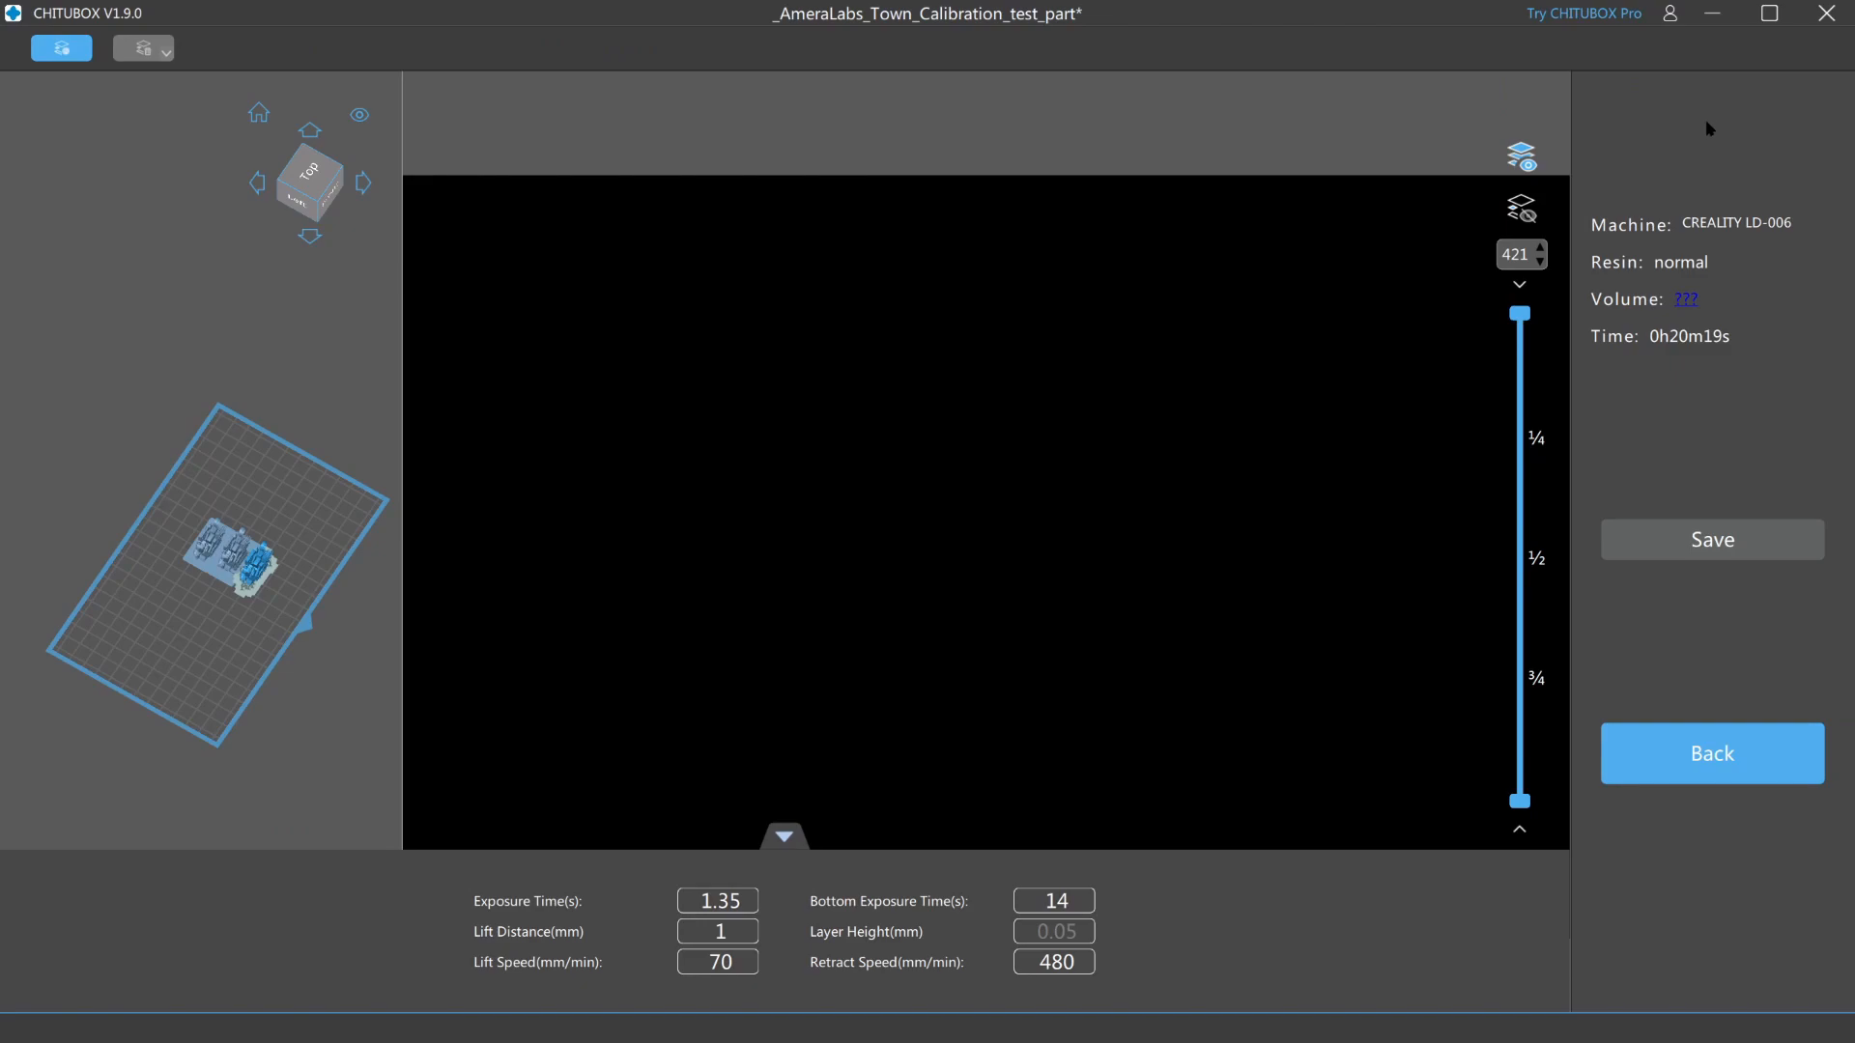
mouse_move(1716, 510)
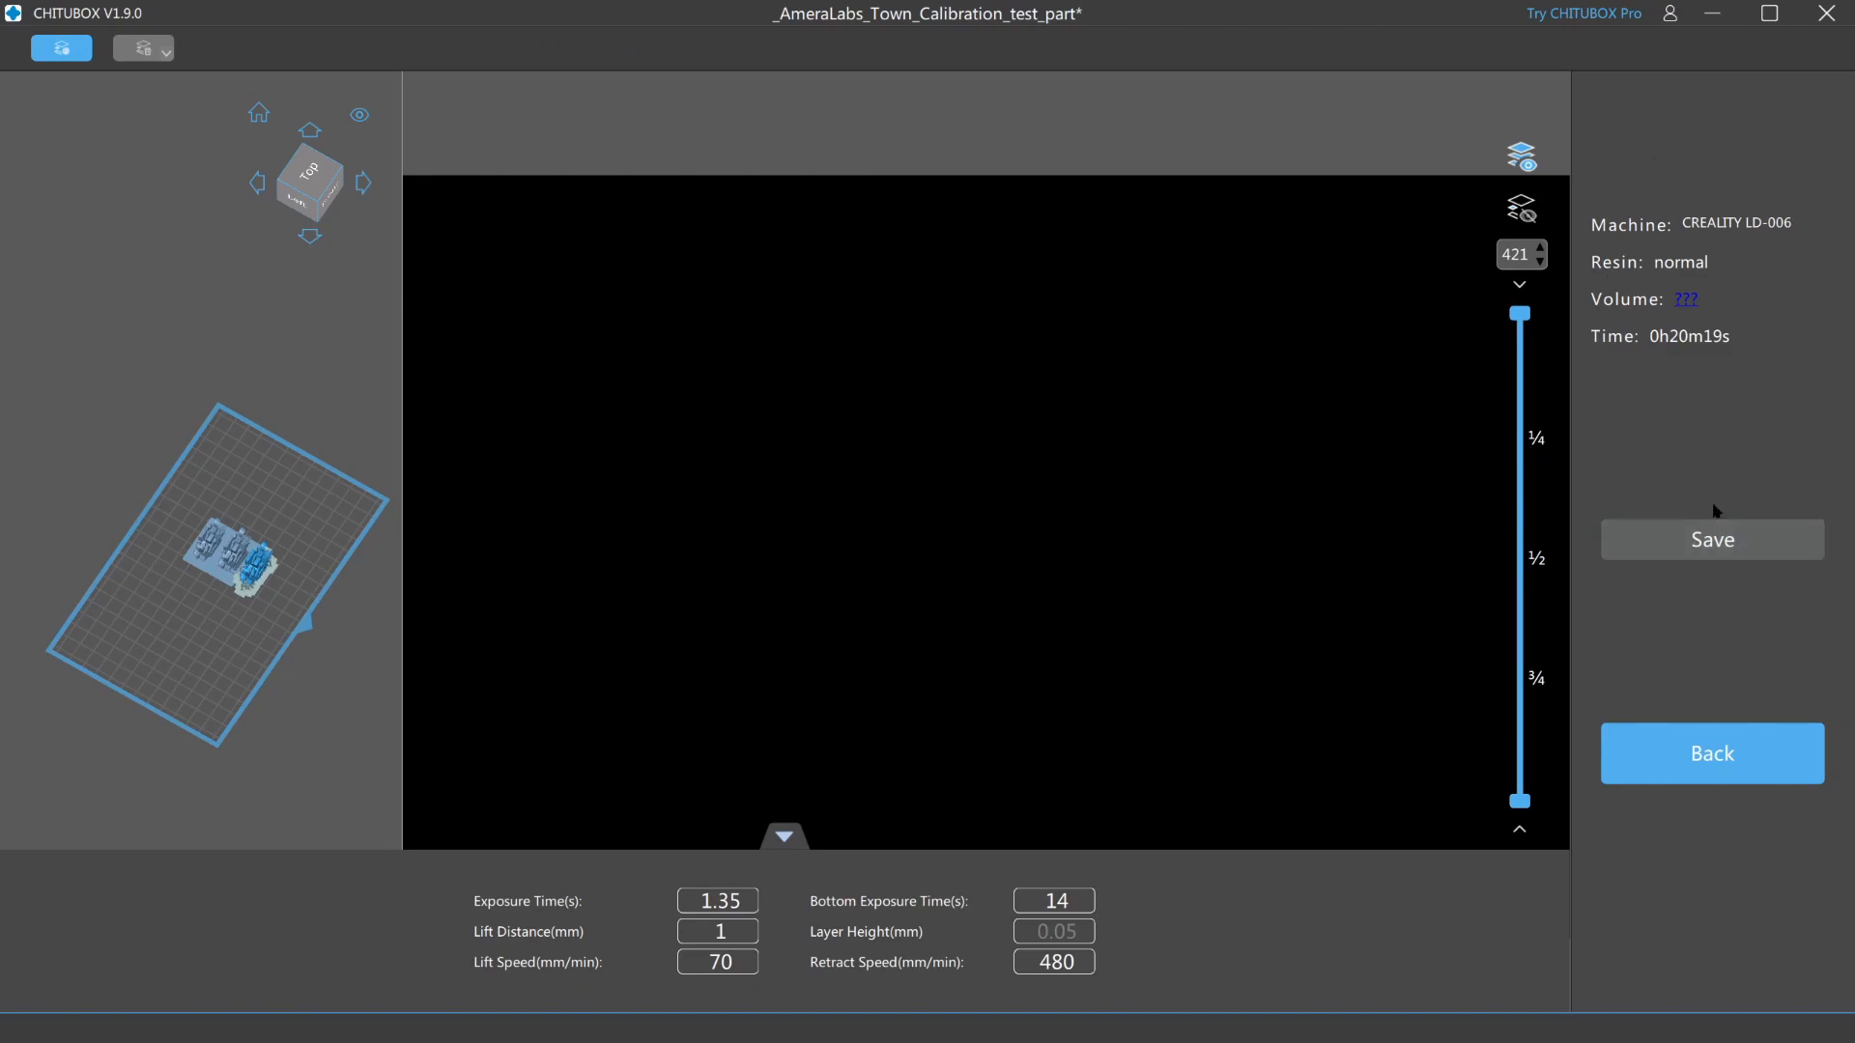
click(1710, 754)
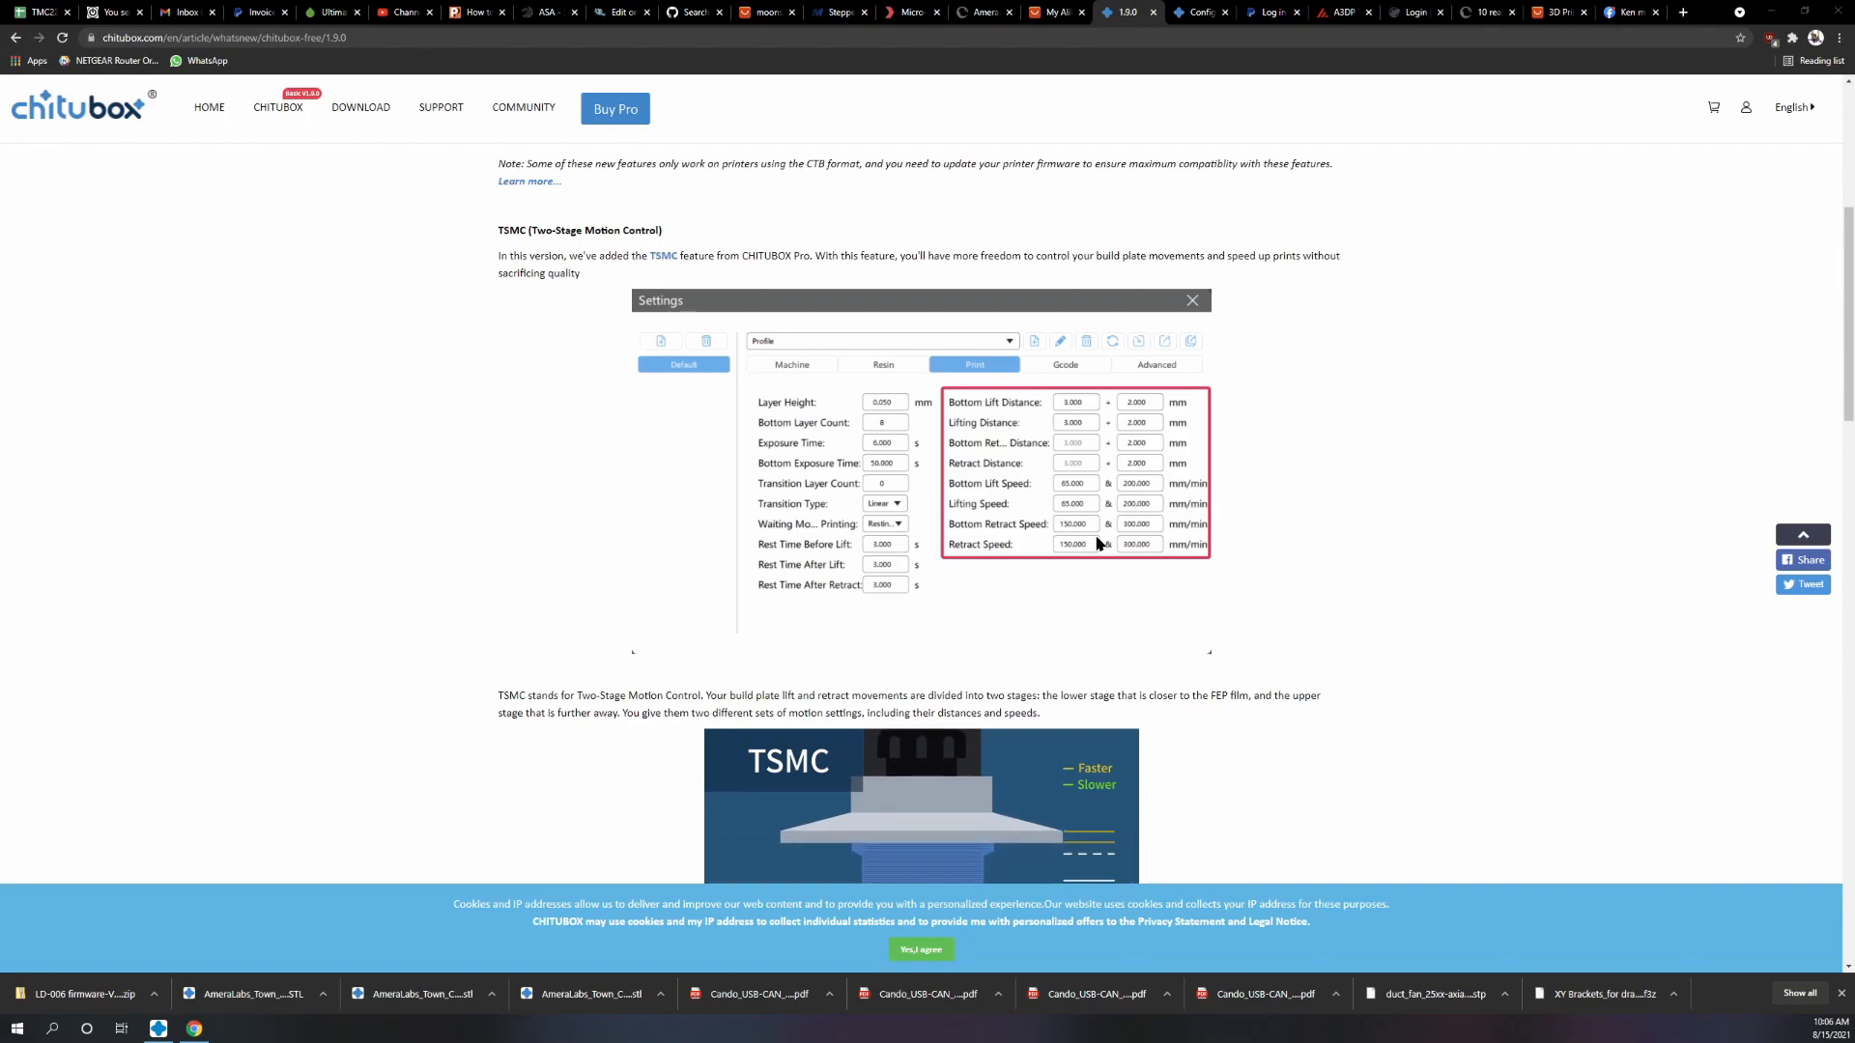
scroll(down, 3)
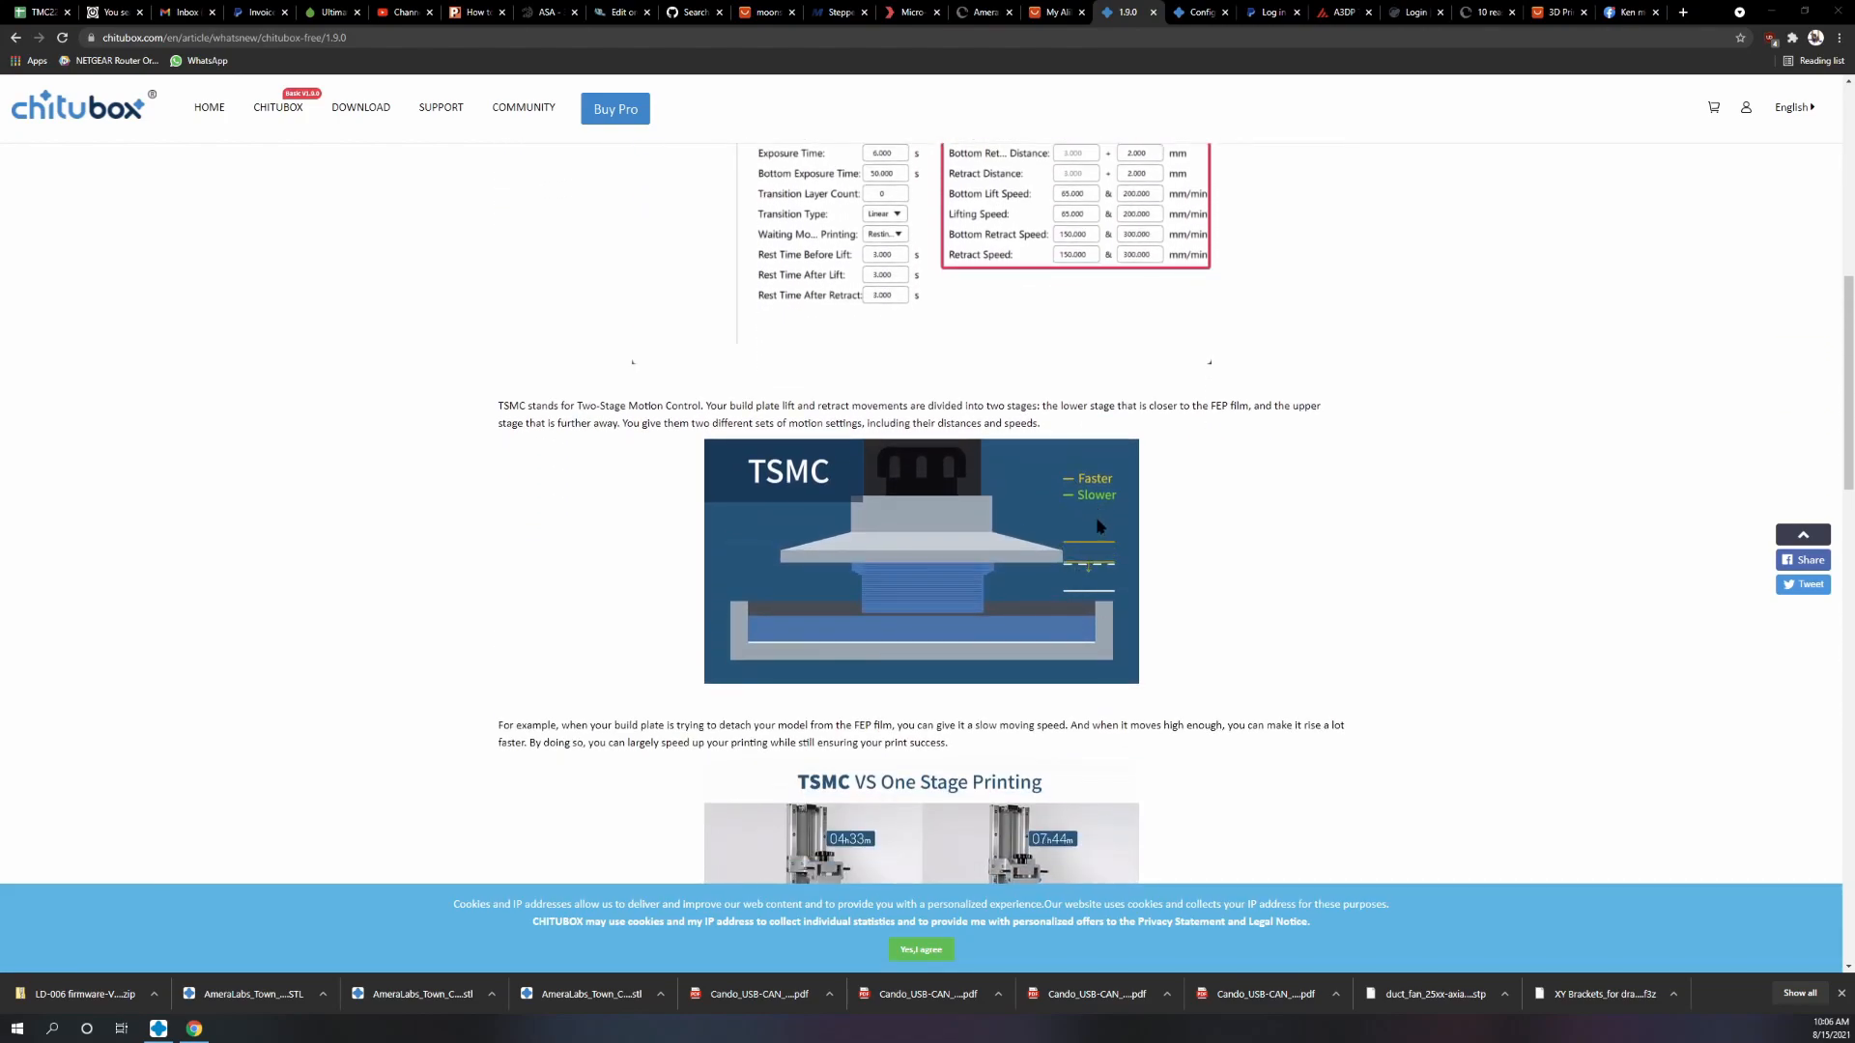
scroll(down, 3)
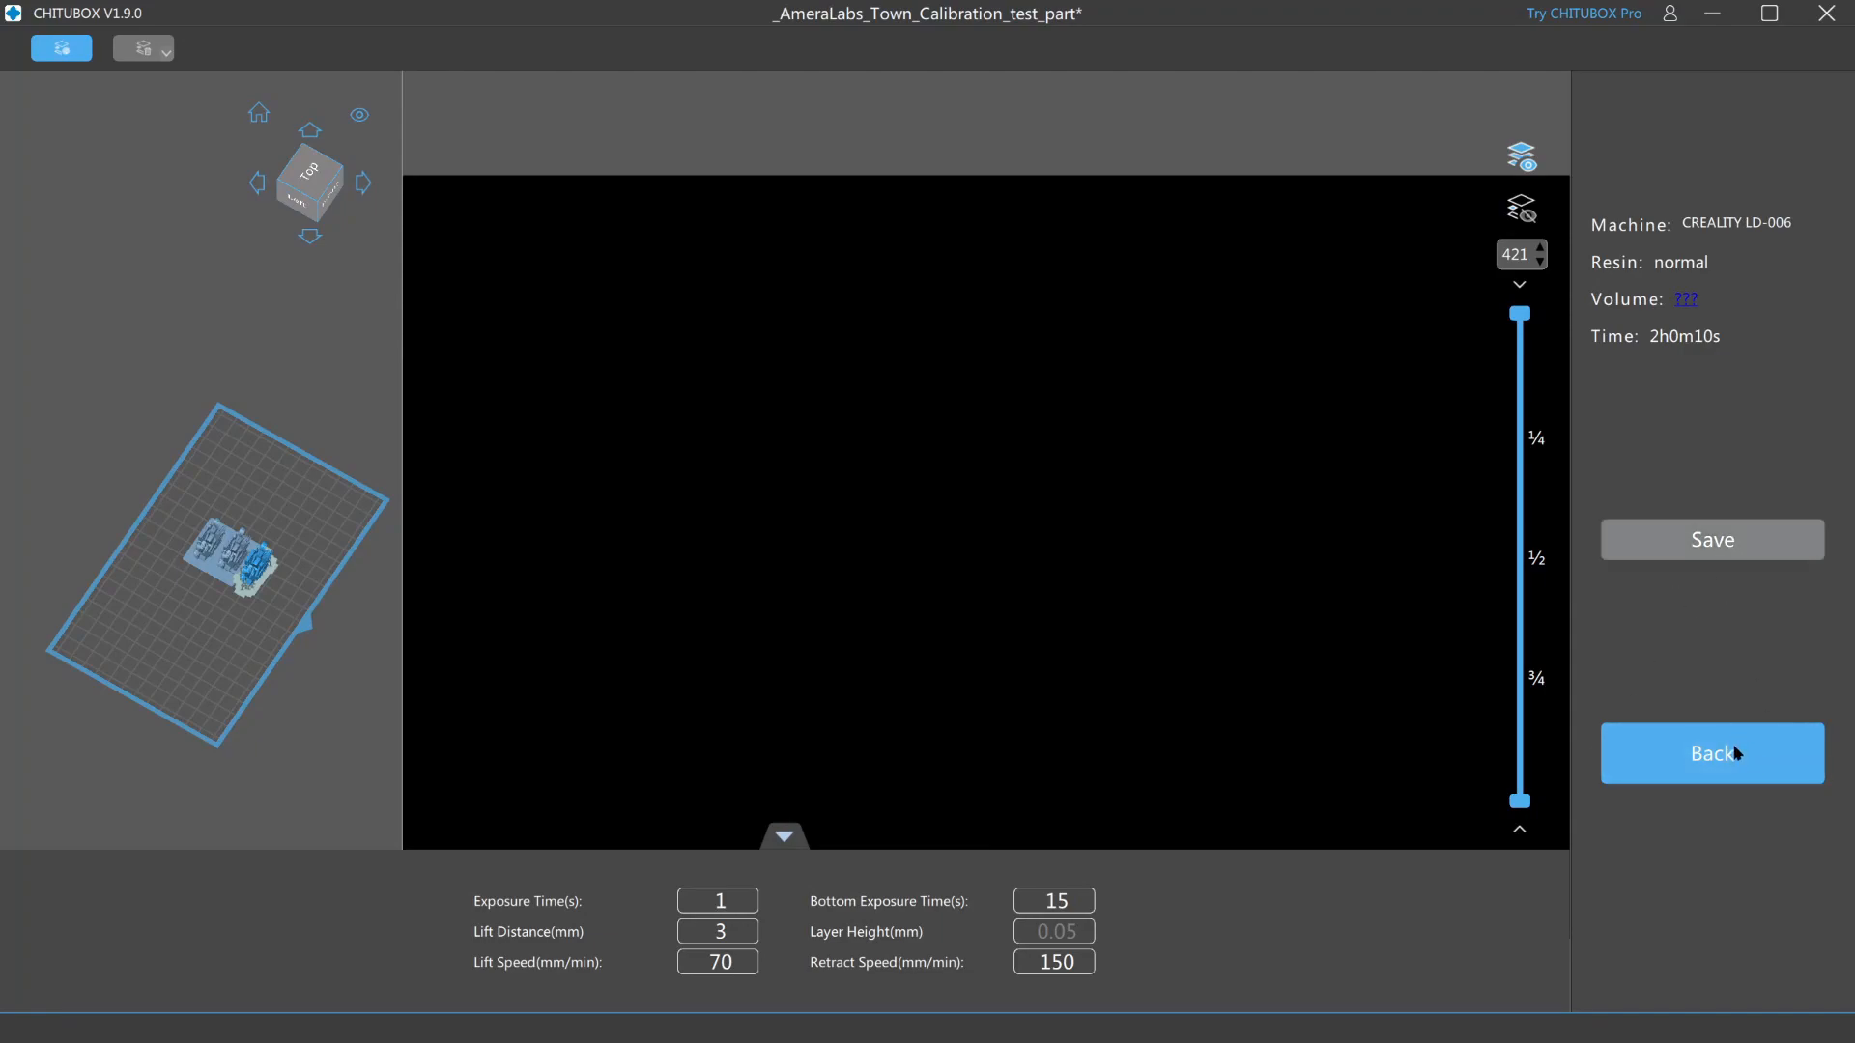
- Leave the 2h0m10s slice preview and return to the LD-006 layout view
click(1710, 753)
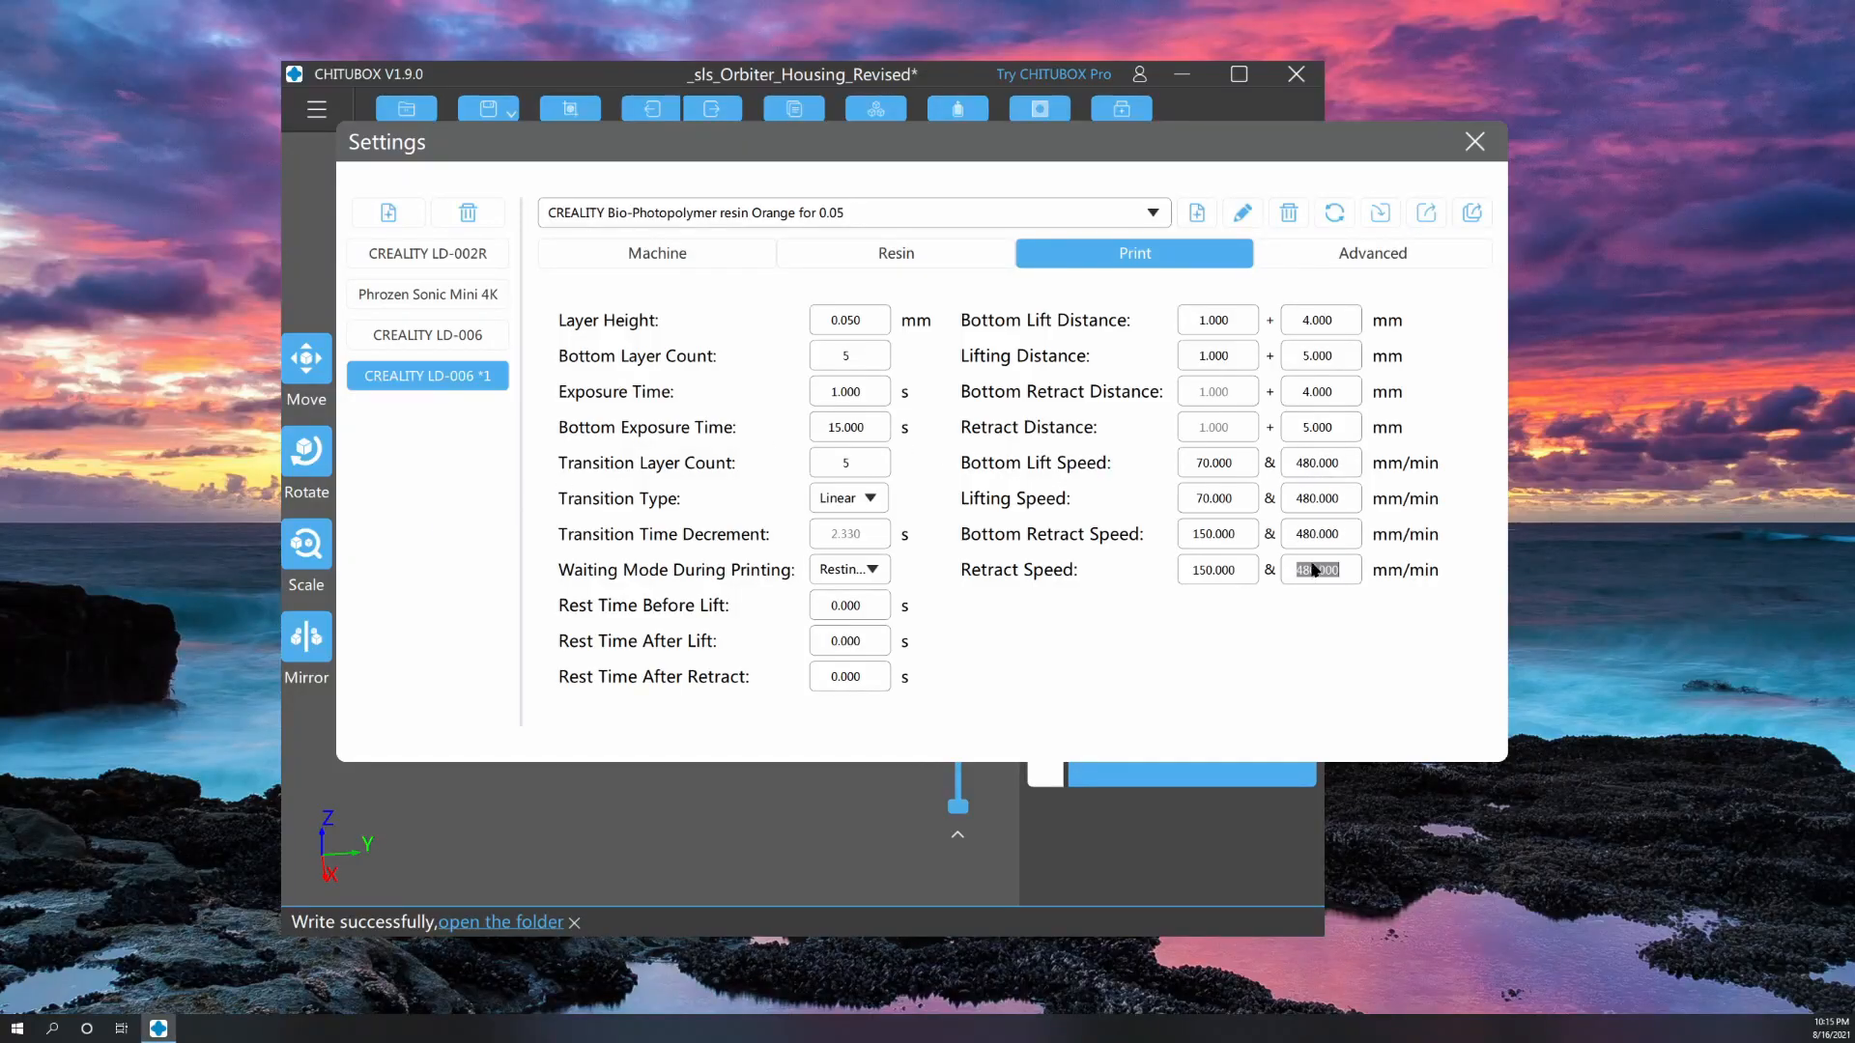
- Set both second-stage bottom retract and retract distances to 1.000 mm for LD-006 *1
click(1319, 533)
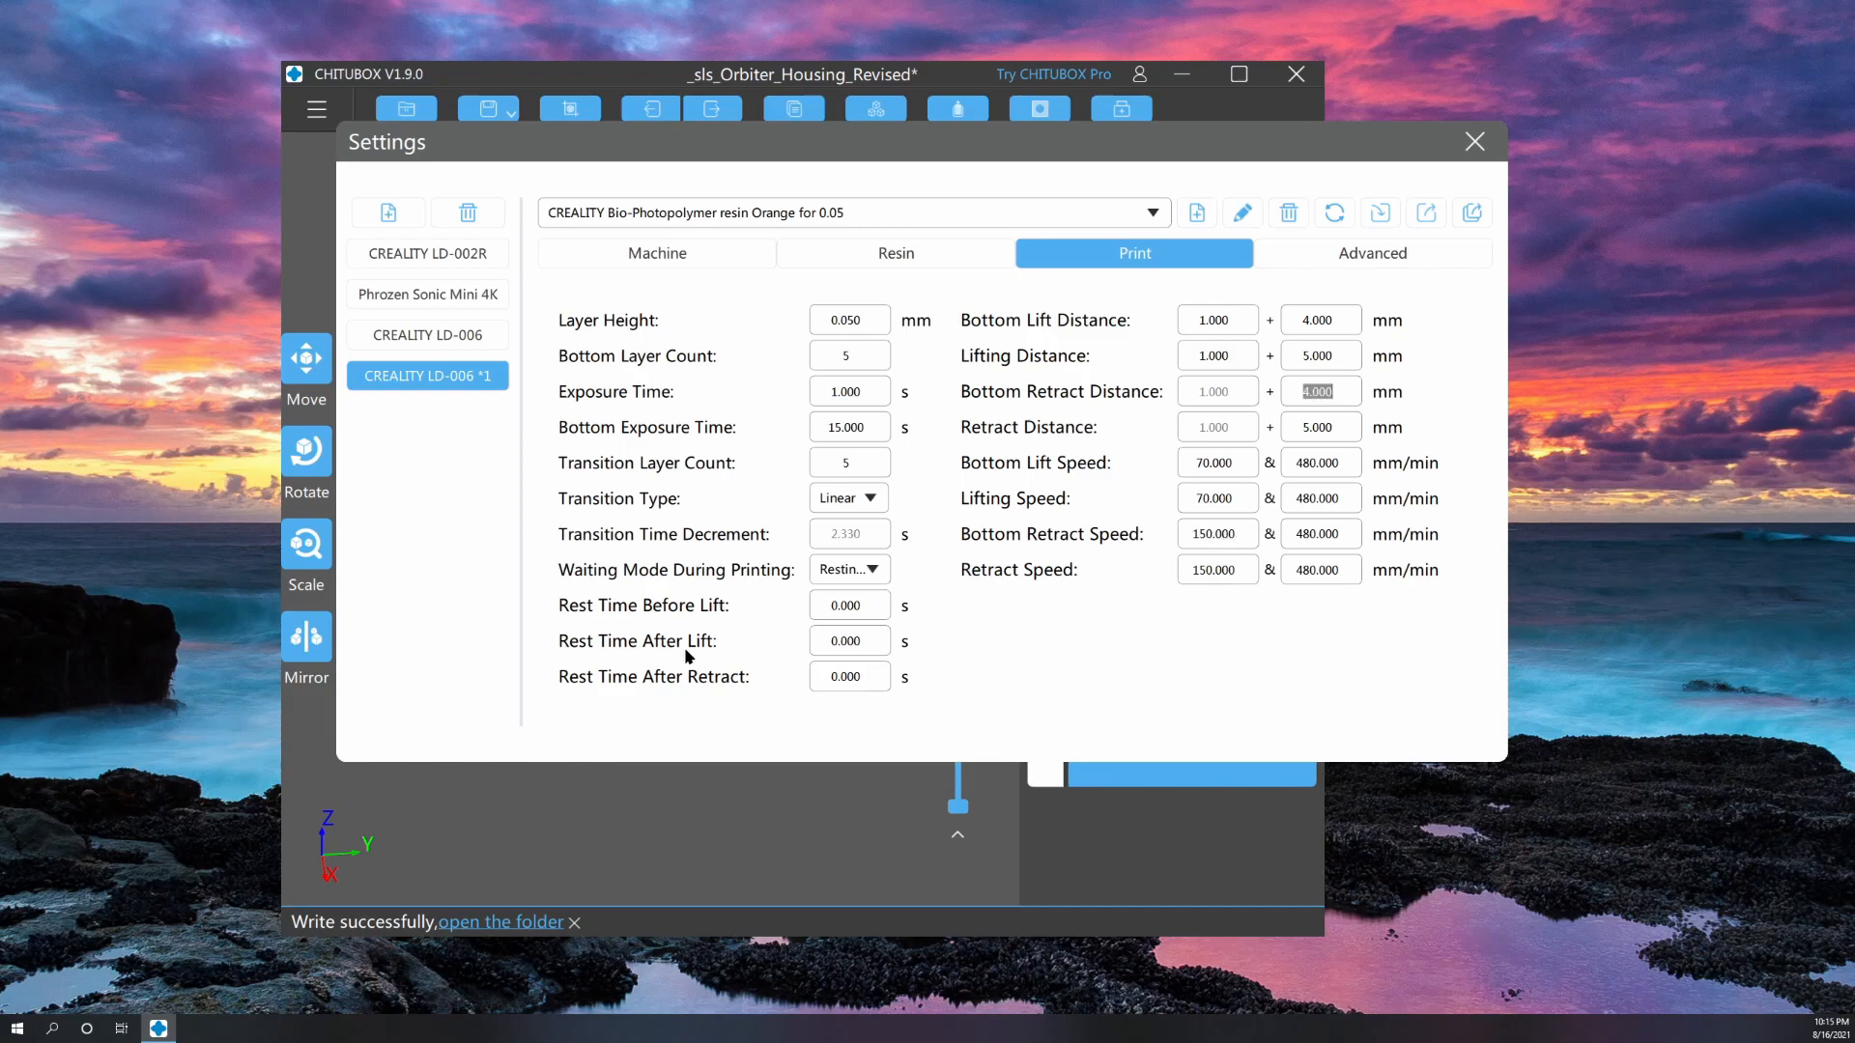
mouse_move(1144, 483)
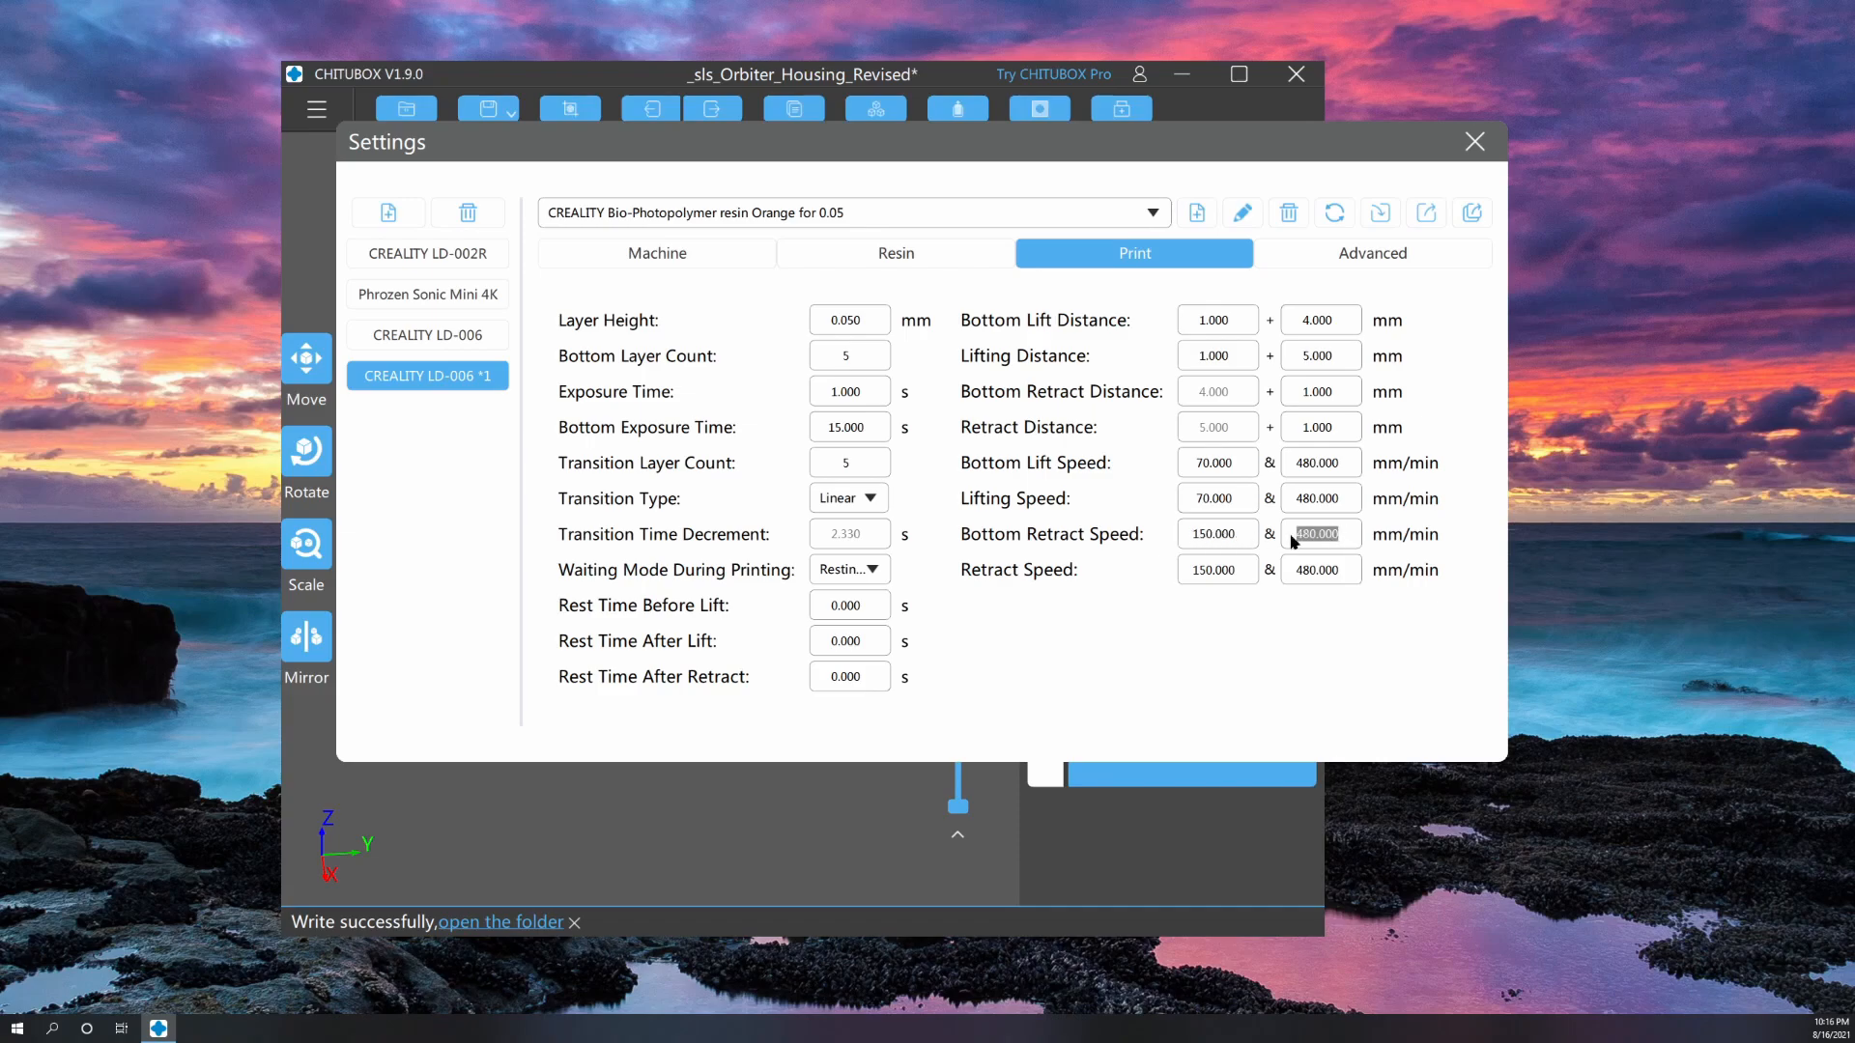
click(425, 335)
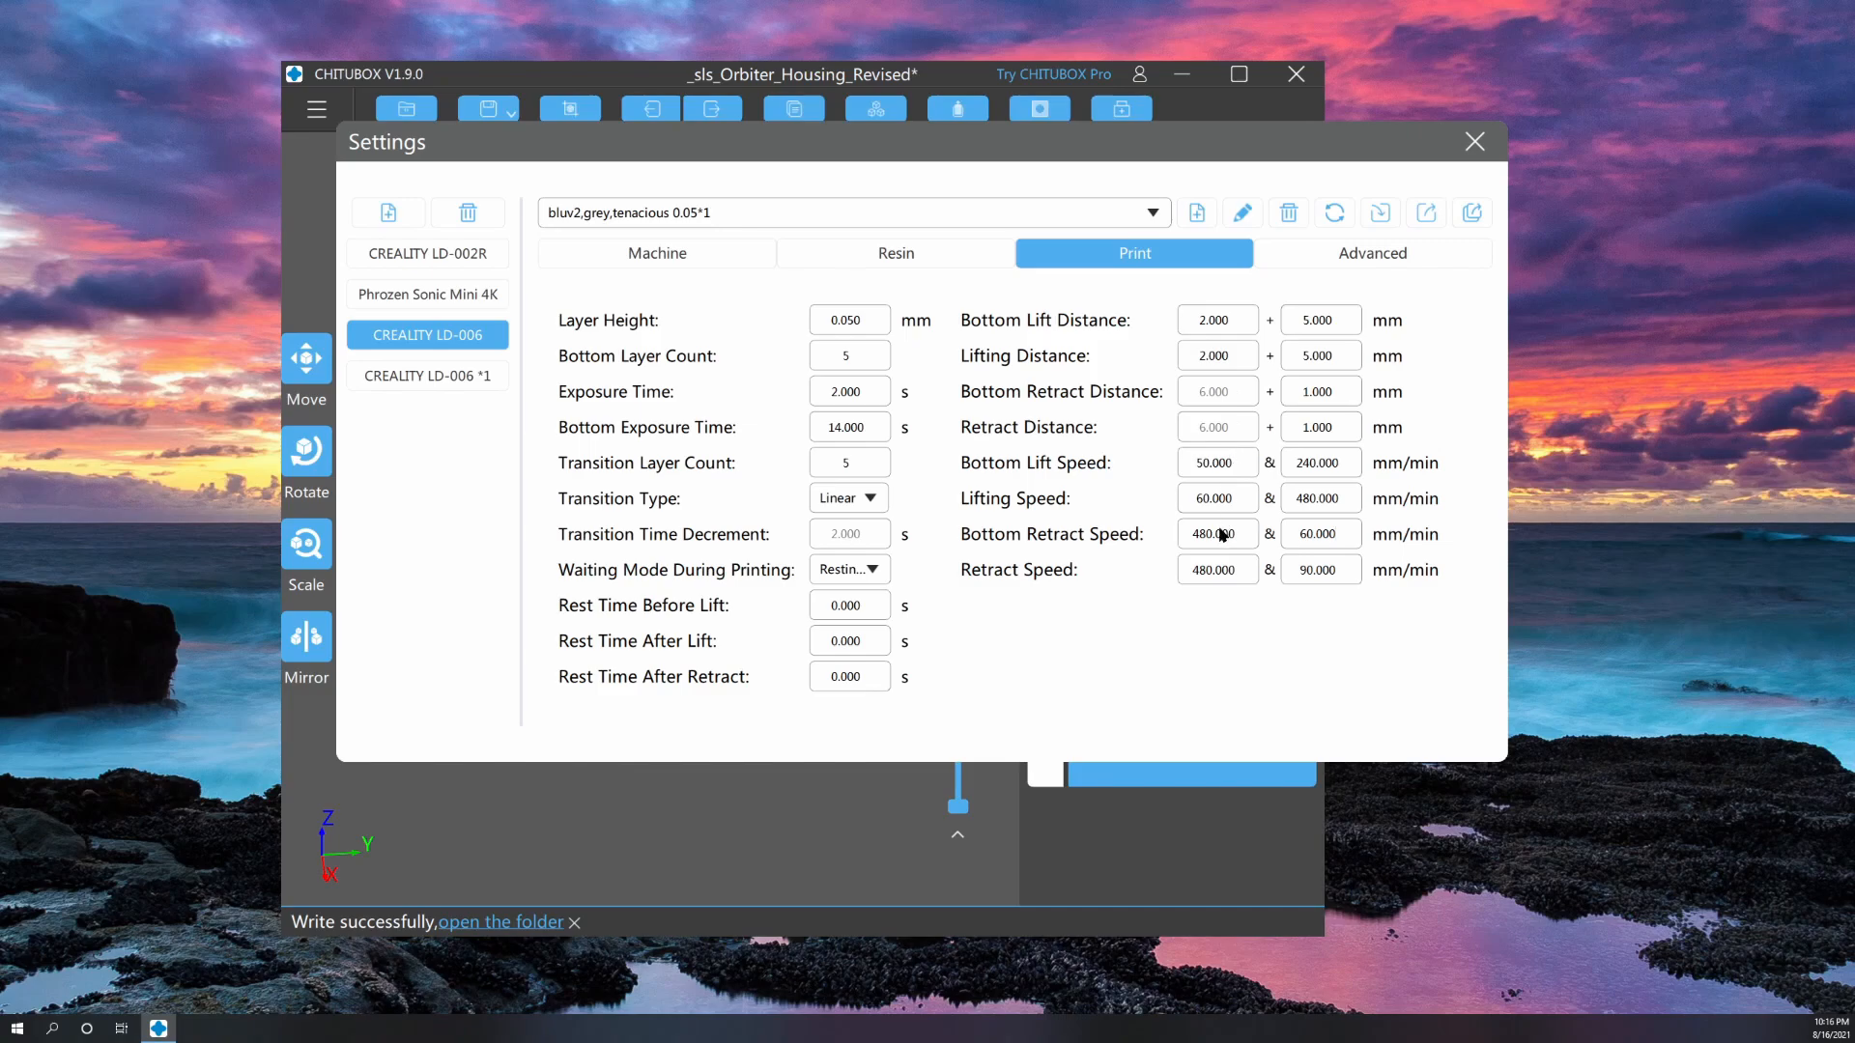
click(1215, 319)
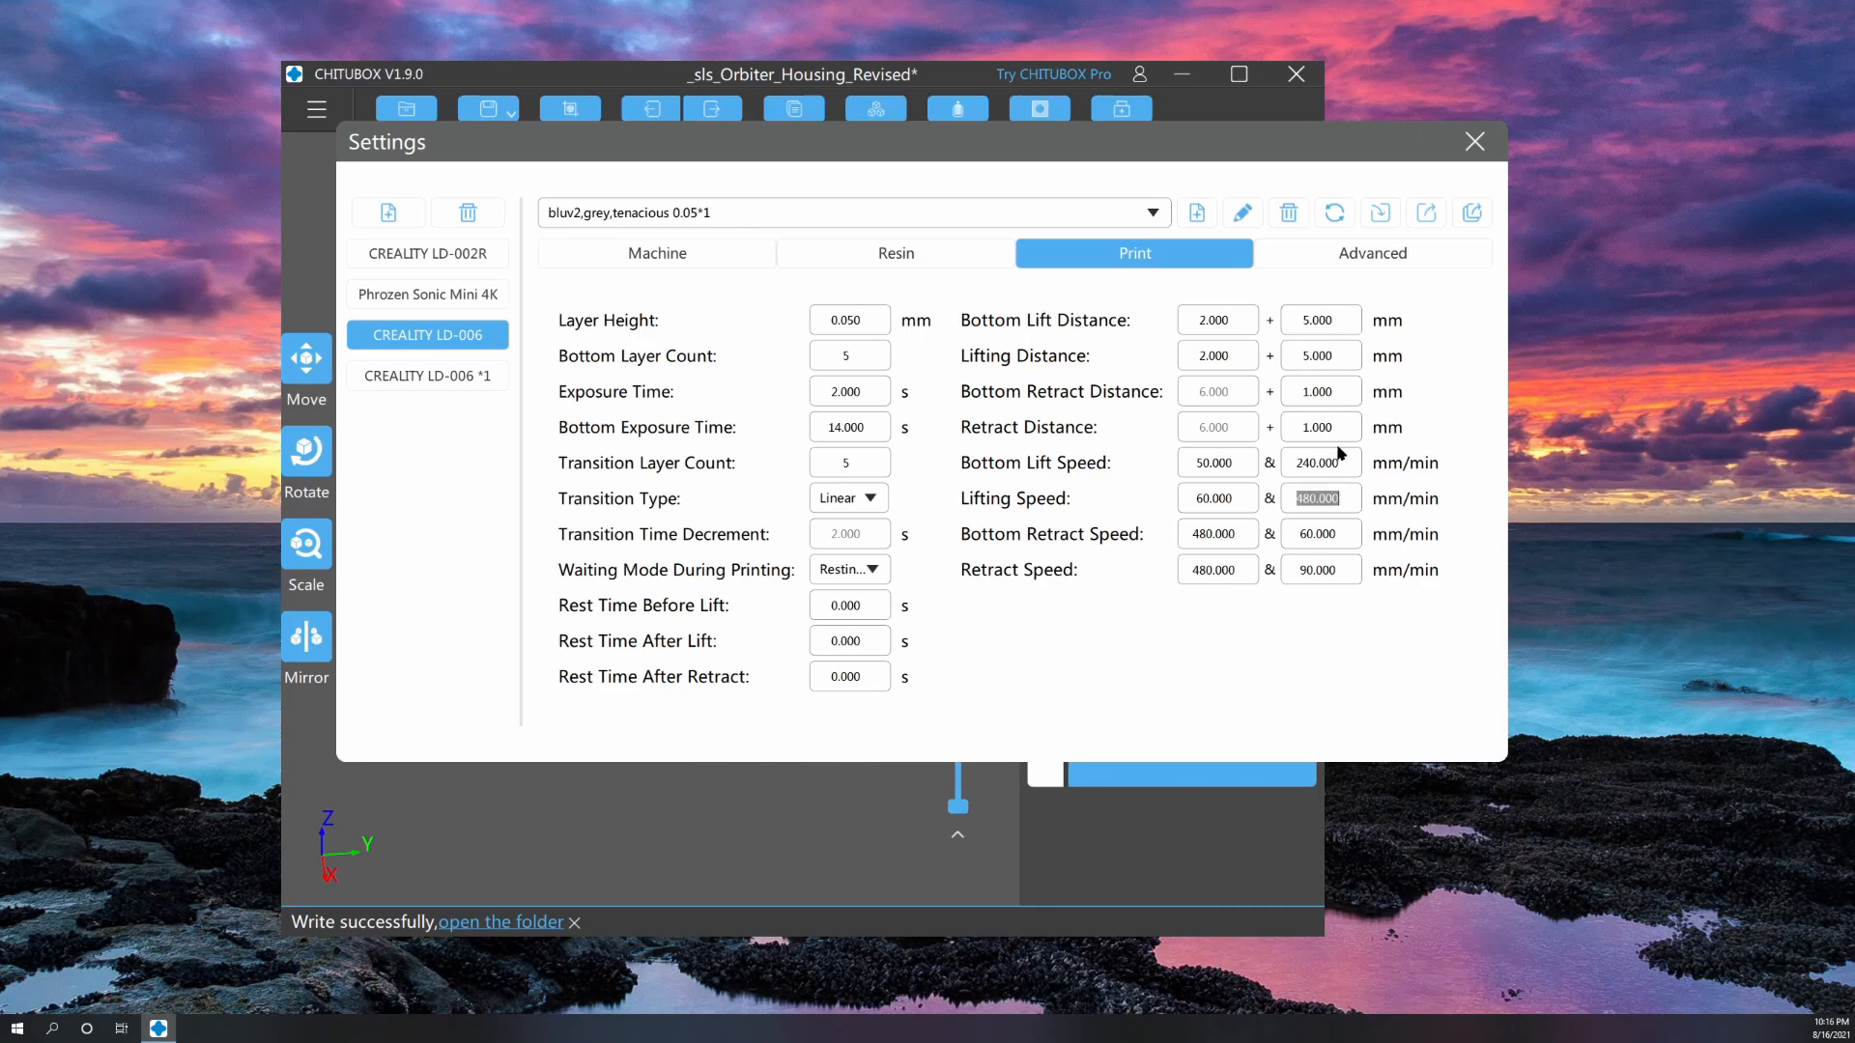
mouse_move(1213, 429)
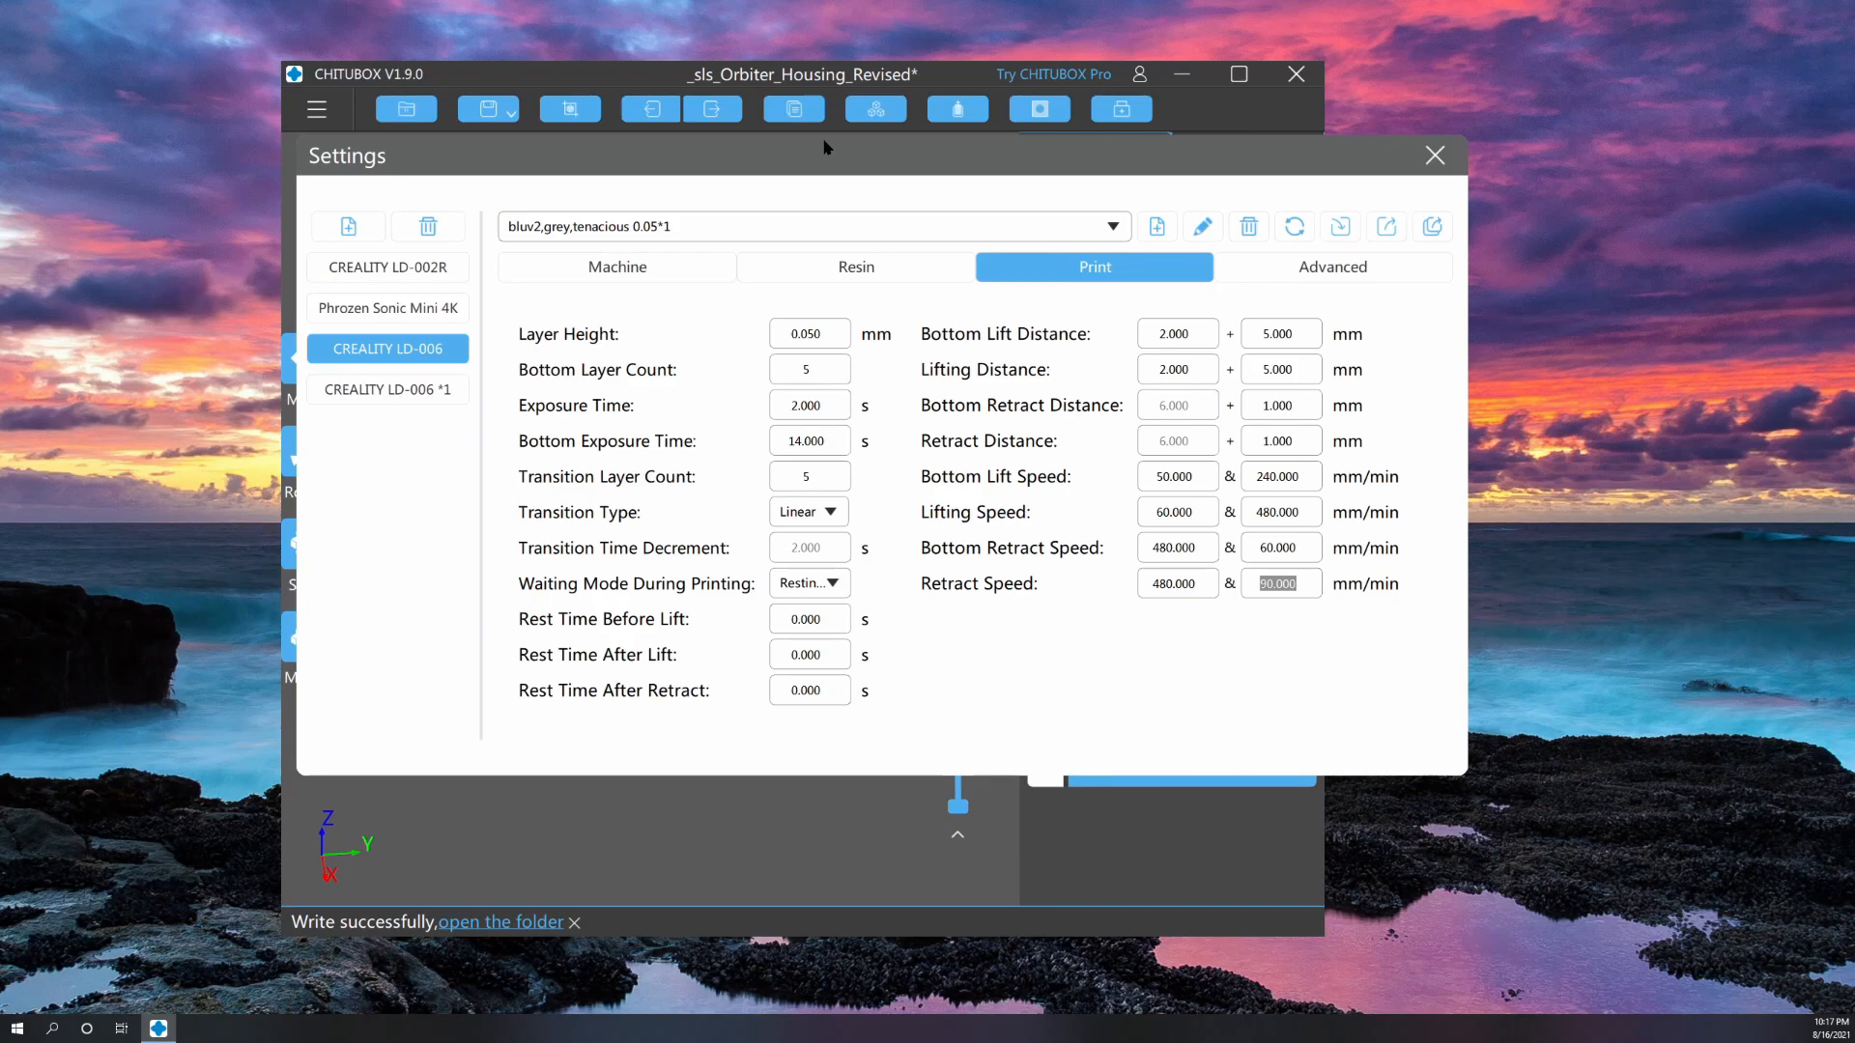
mouse_move(846, 151)
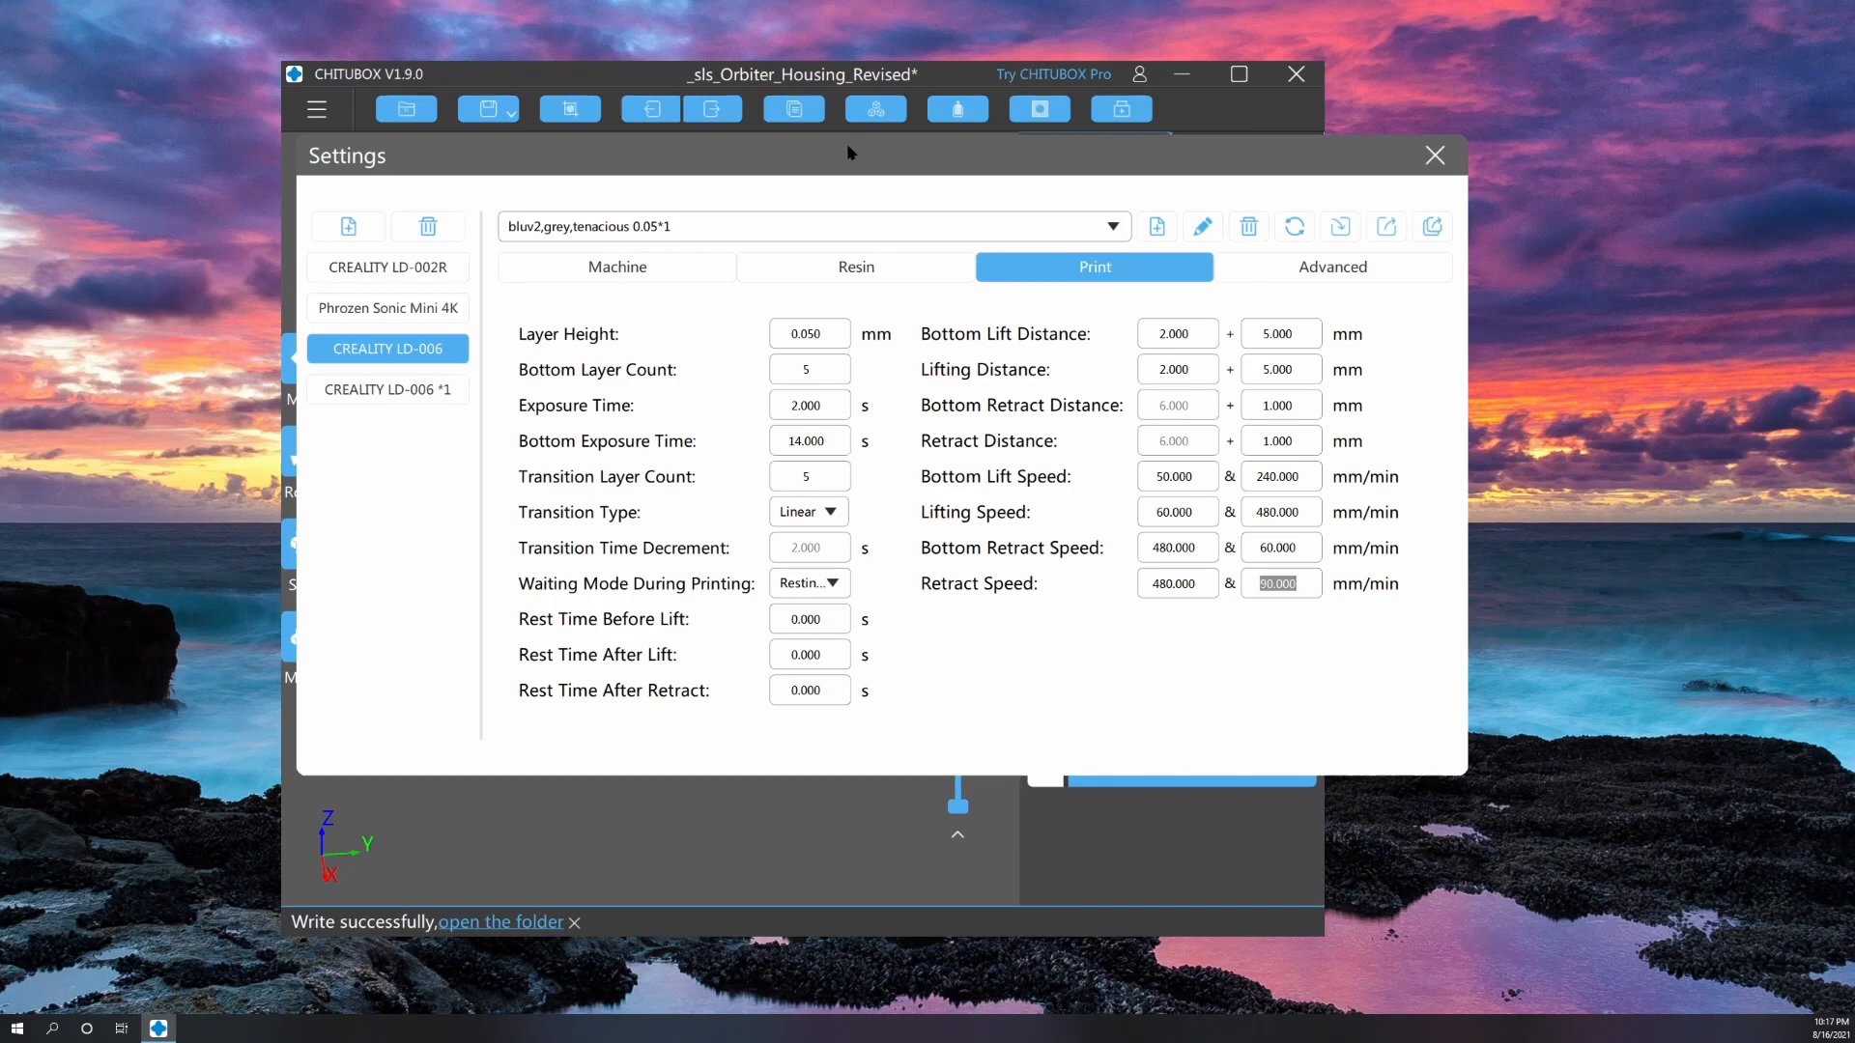
mouse_move(861, 150)
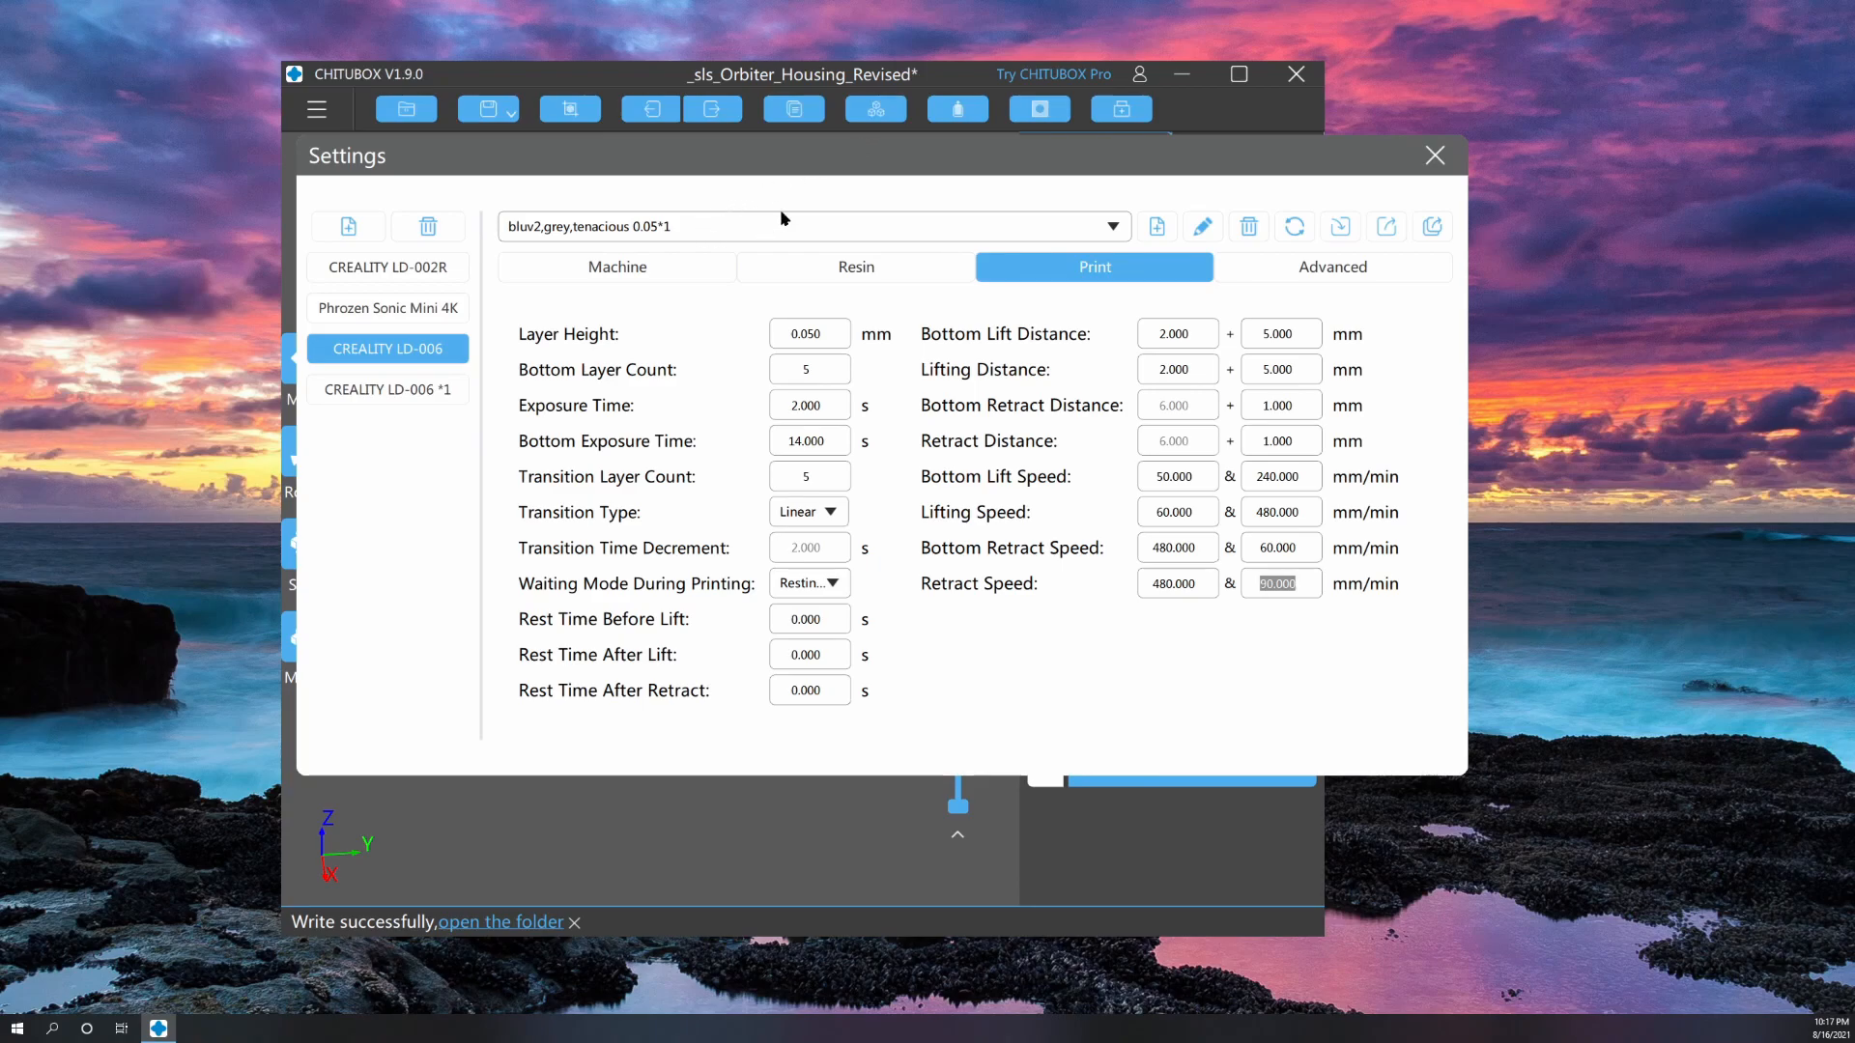
mouse_move(855, 141)
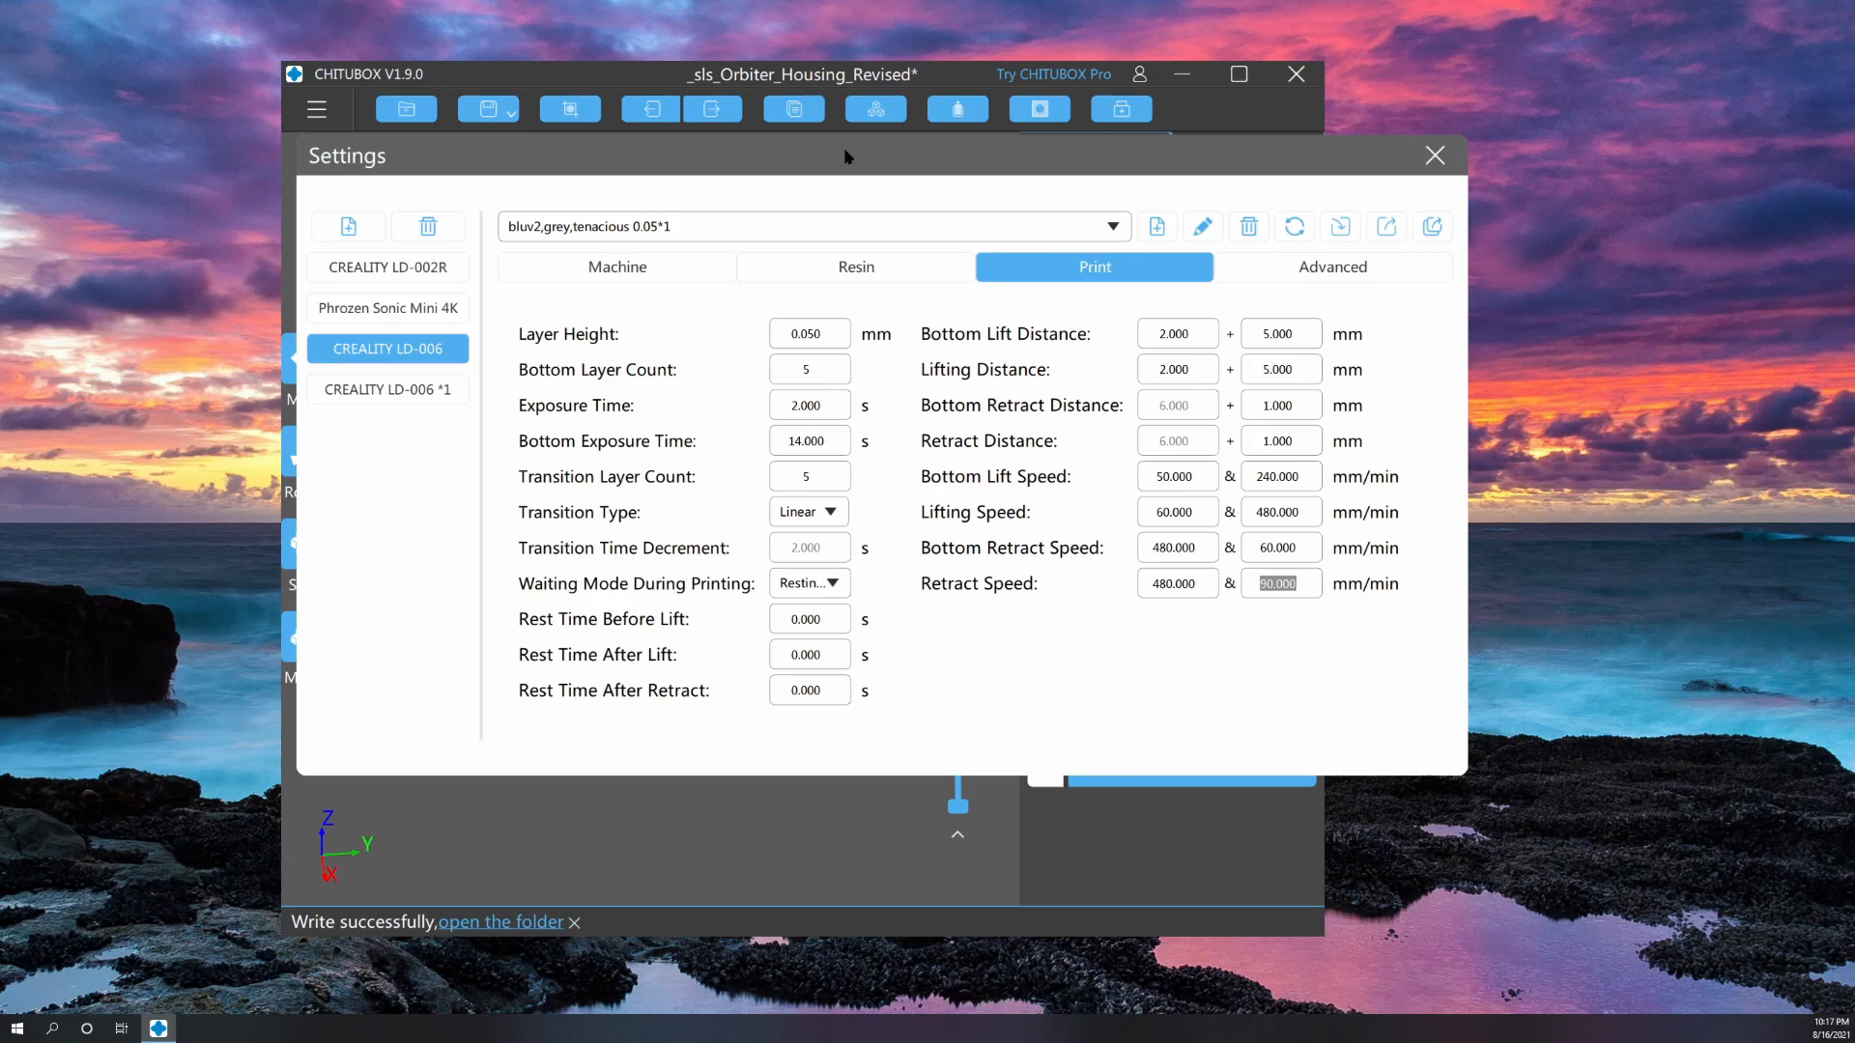
mouse_move(878, 151)
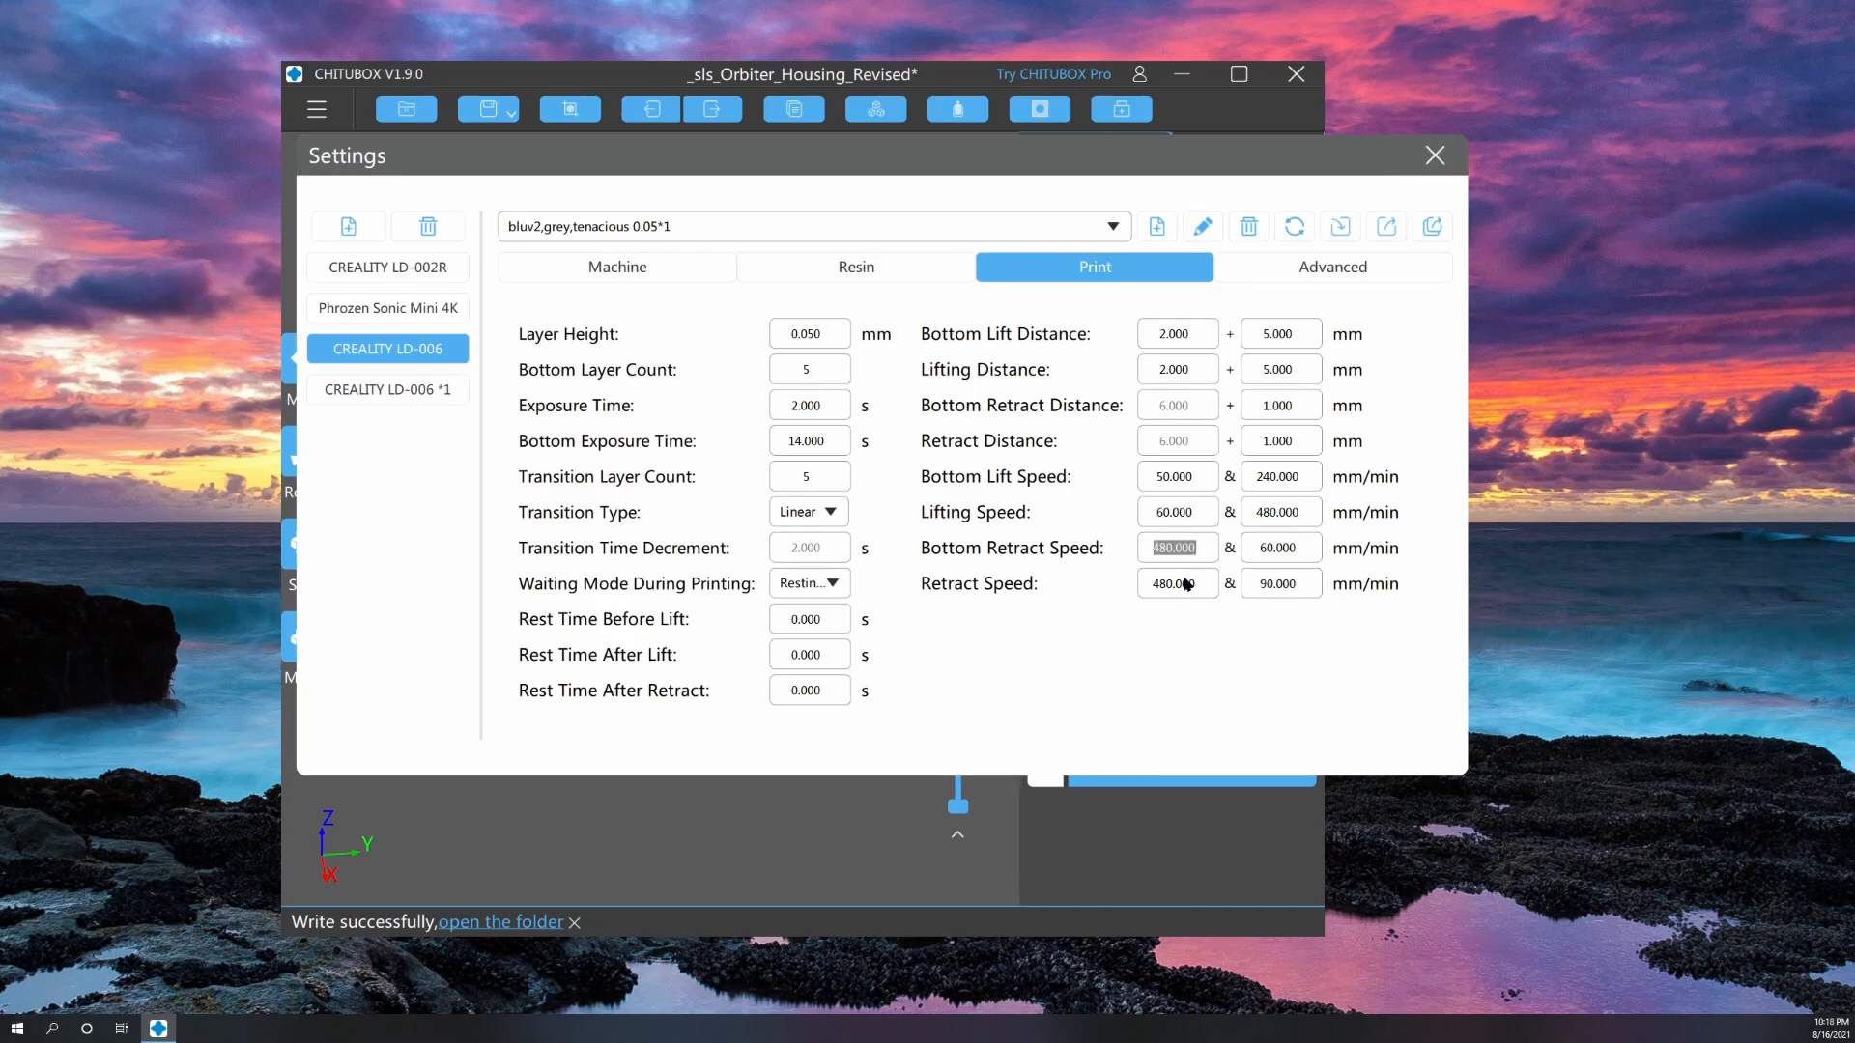
click(1279, 582)
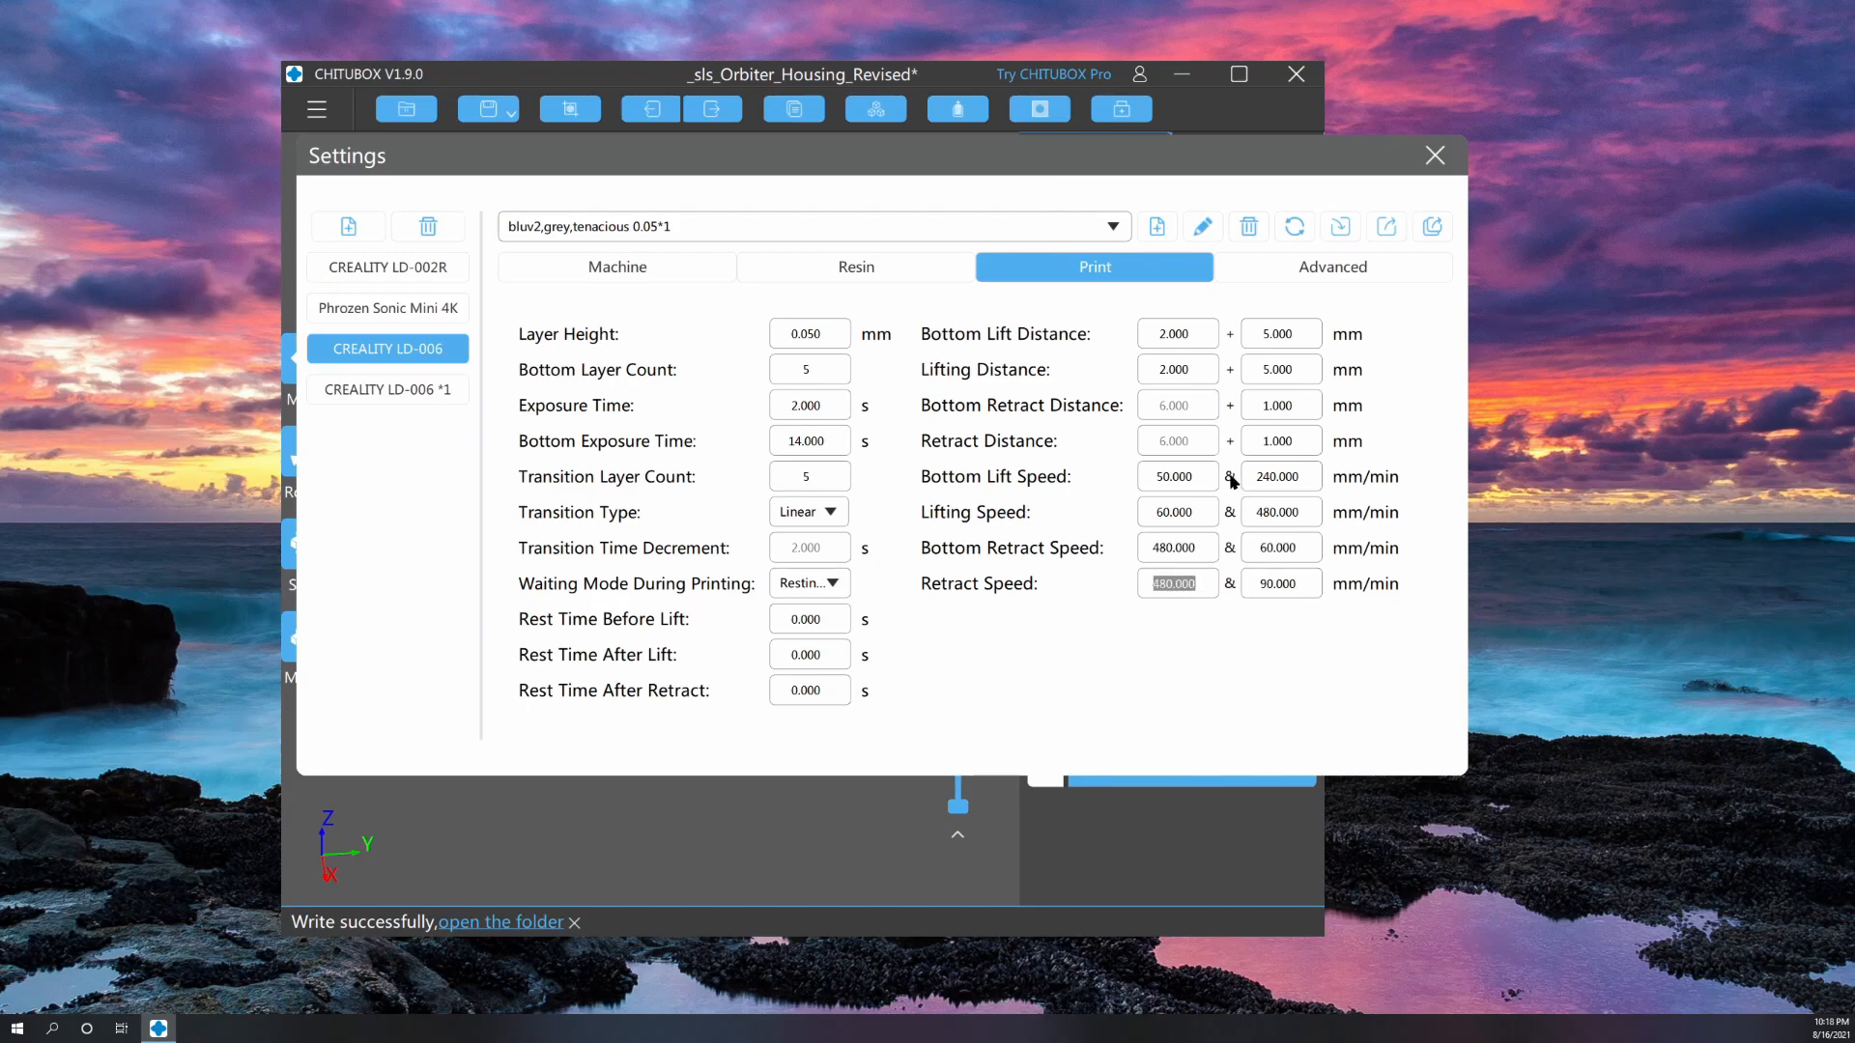
mouse_move(1188, 479)
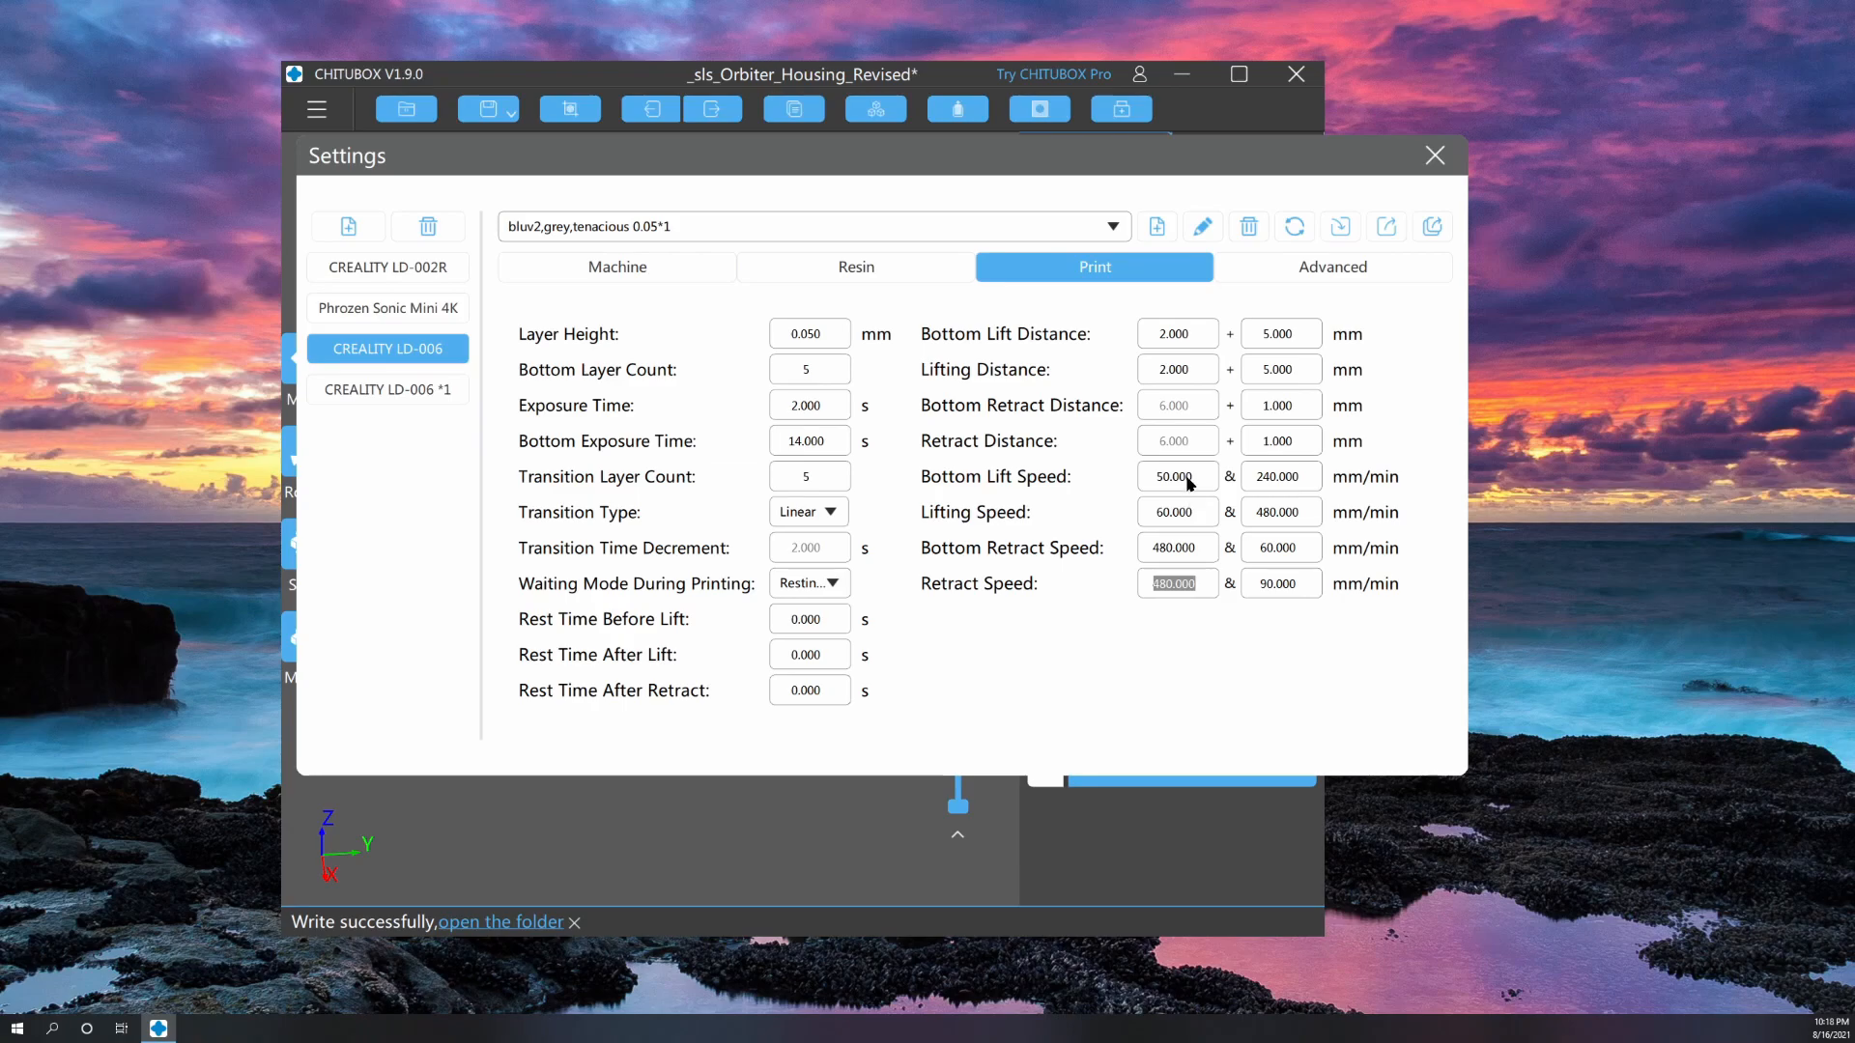
click(1177, 510)
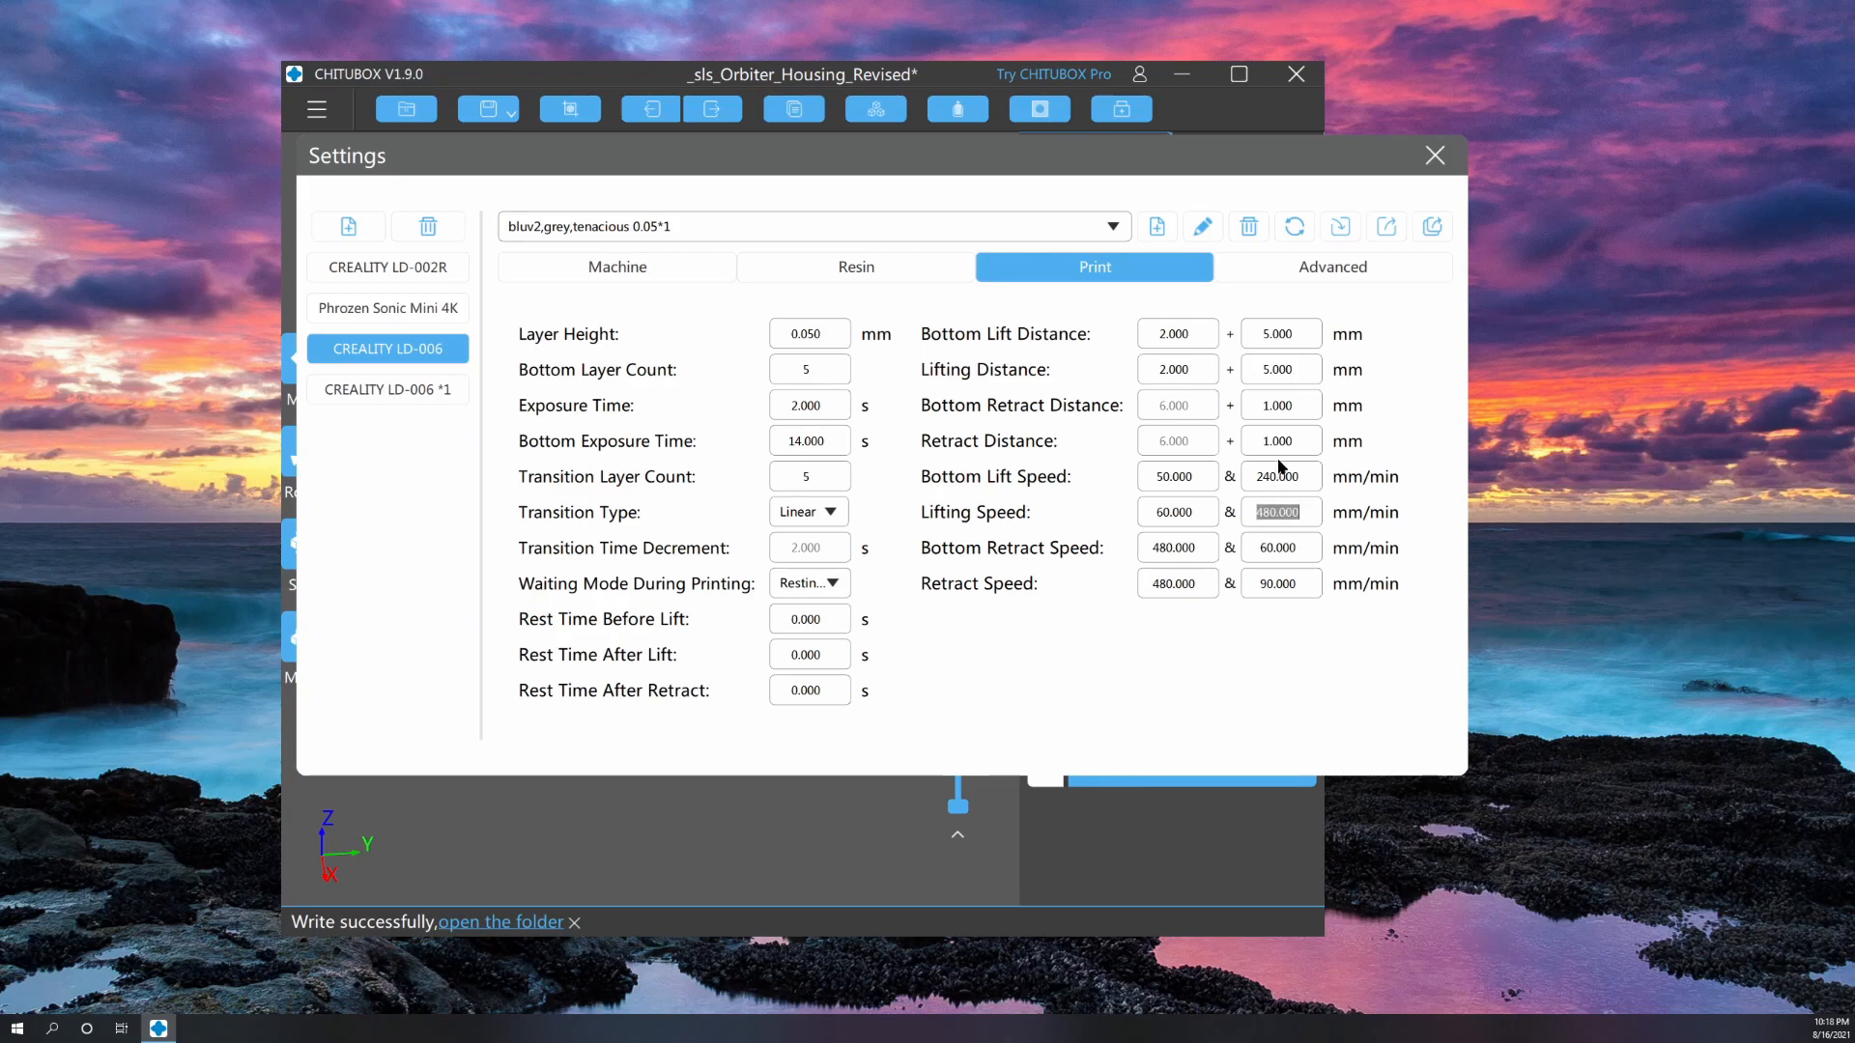
mouse_move(1275, 533)
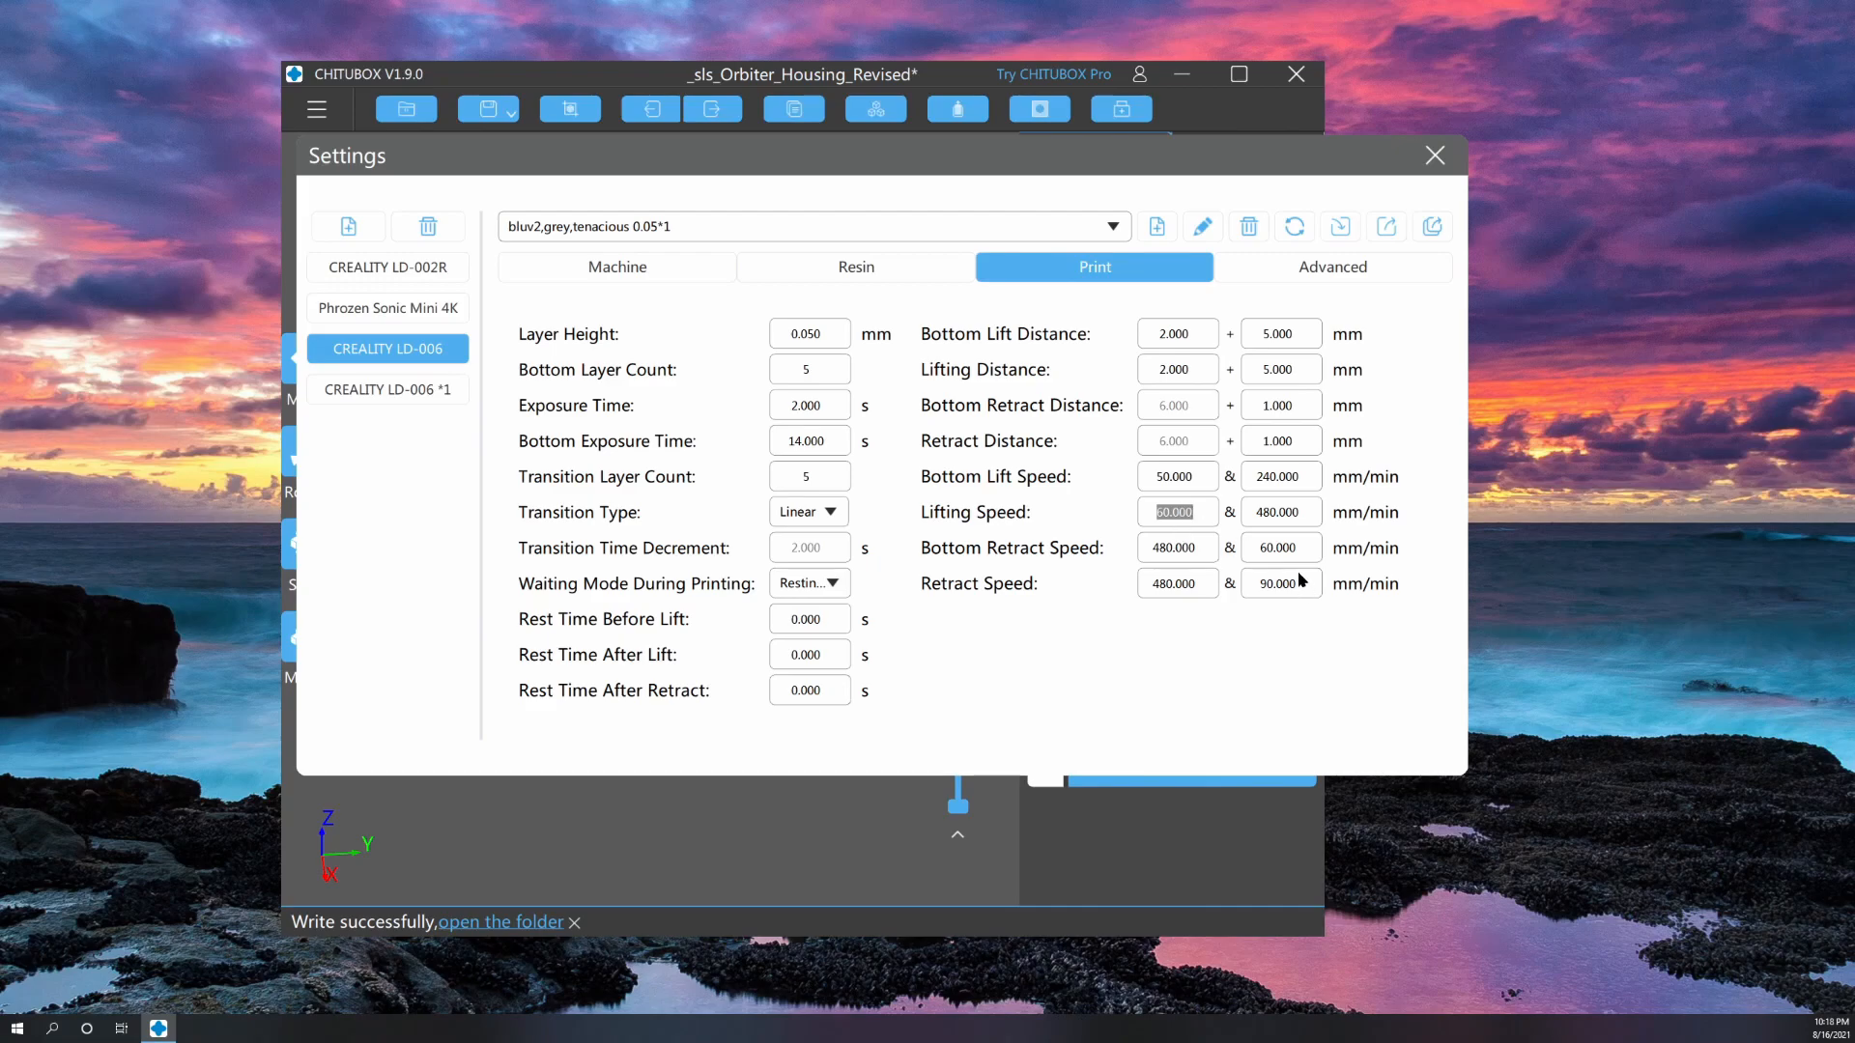
mouse_move(1238, 467)
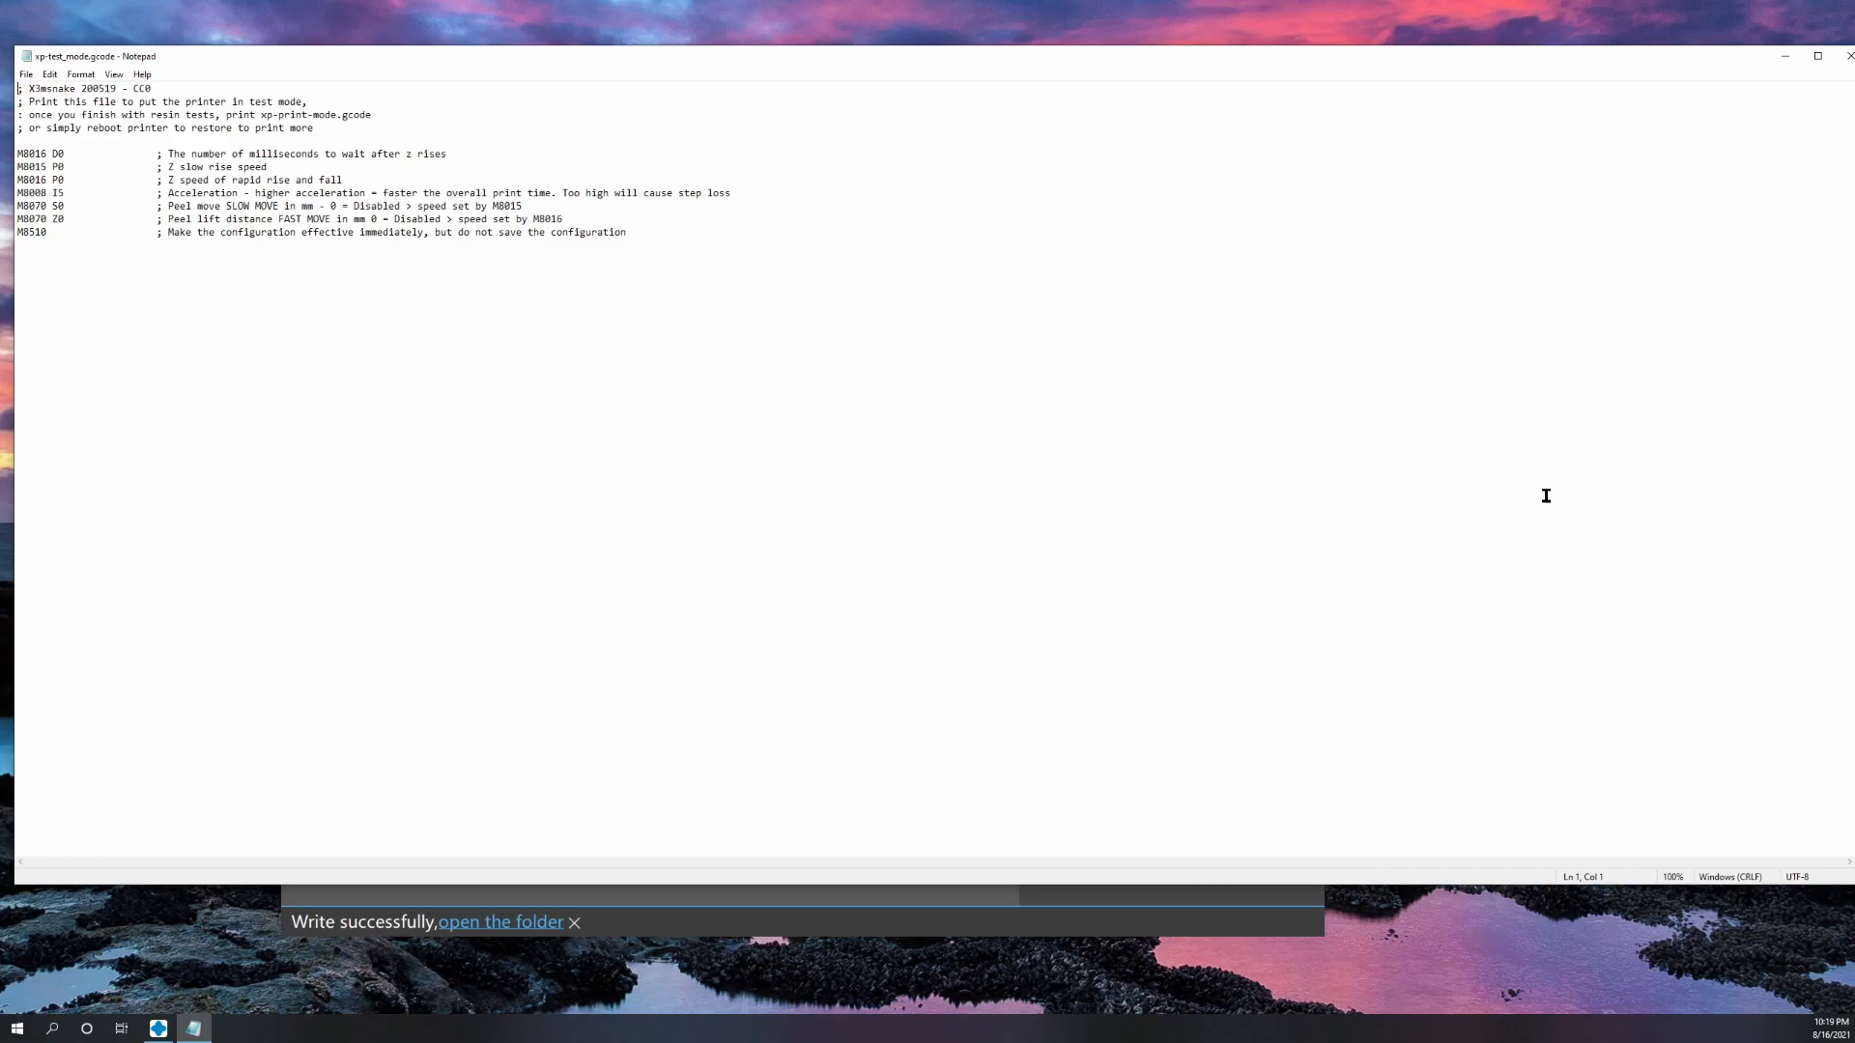
mouse_move(514, 448)
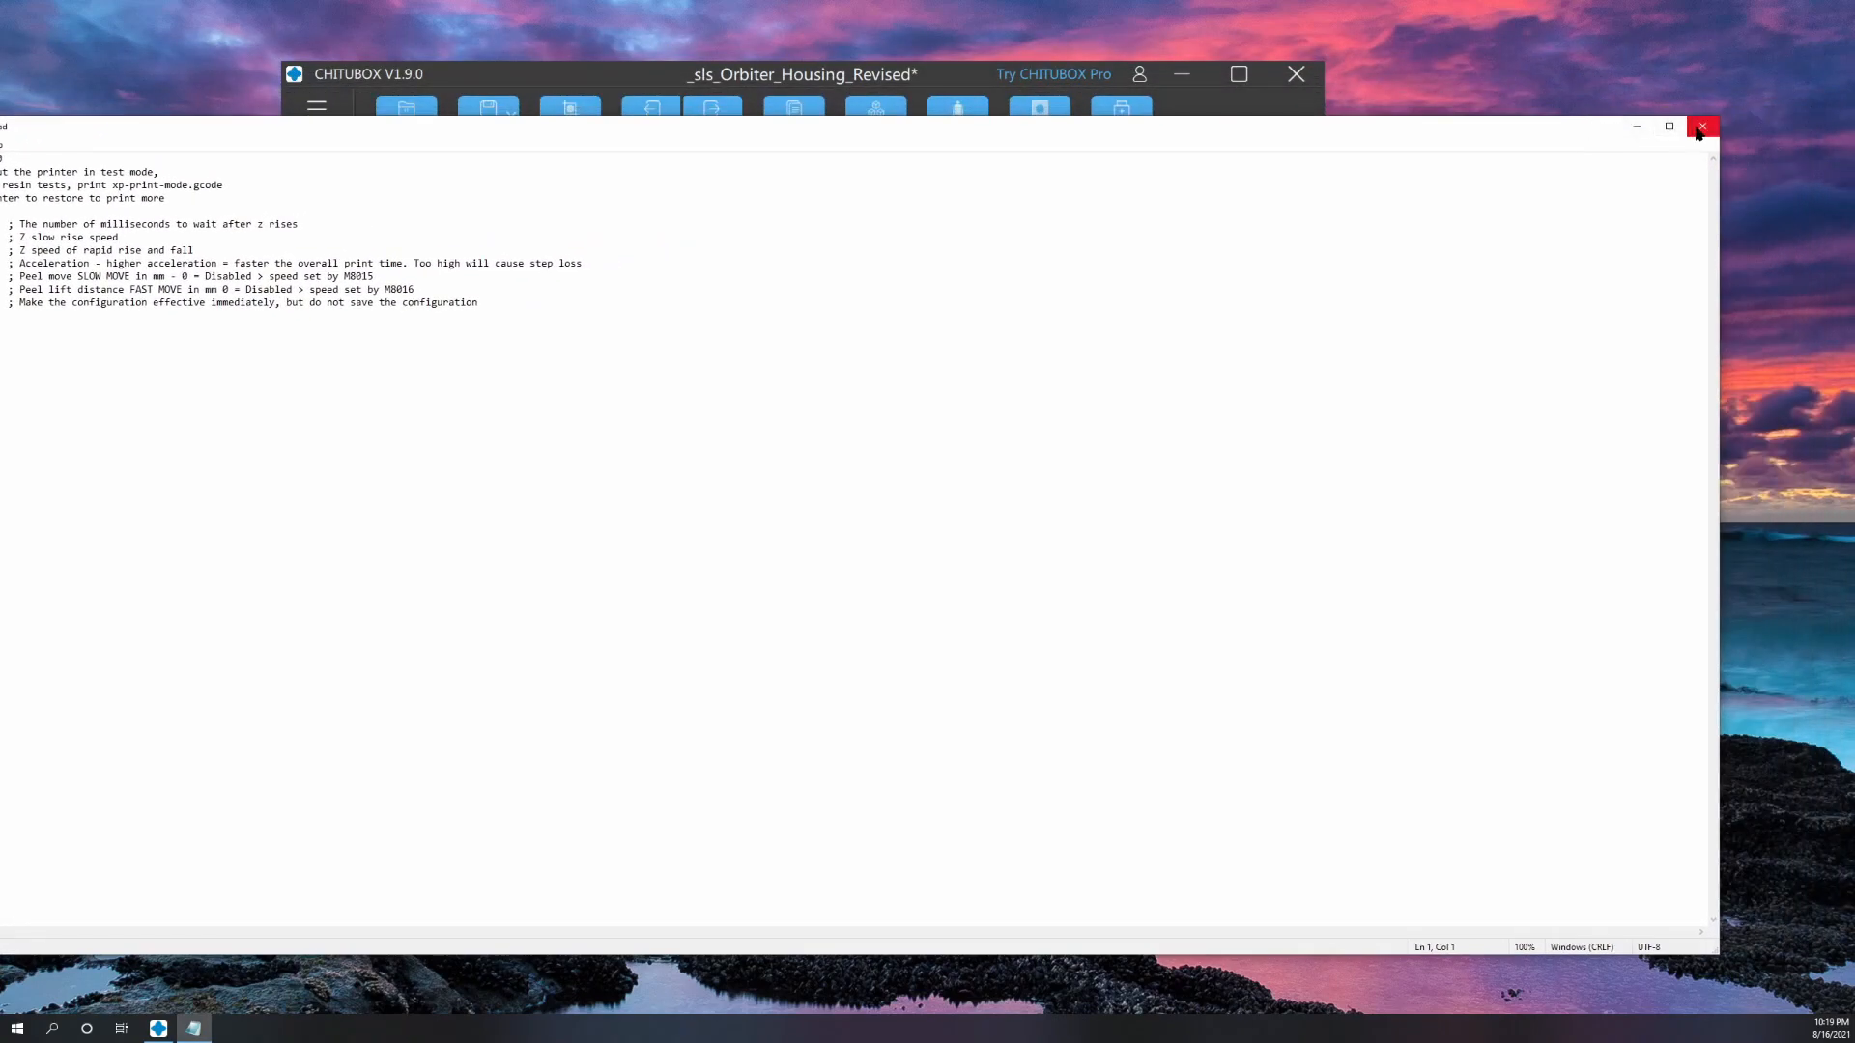
mouse_move(1701, 128)
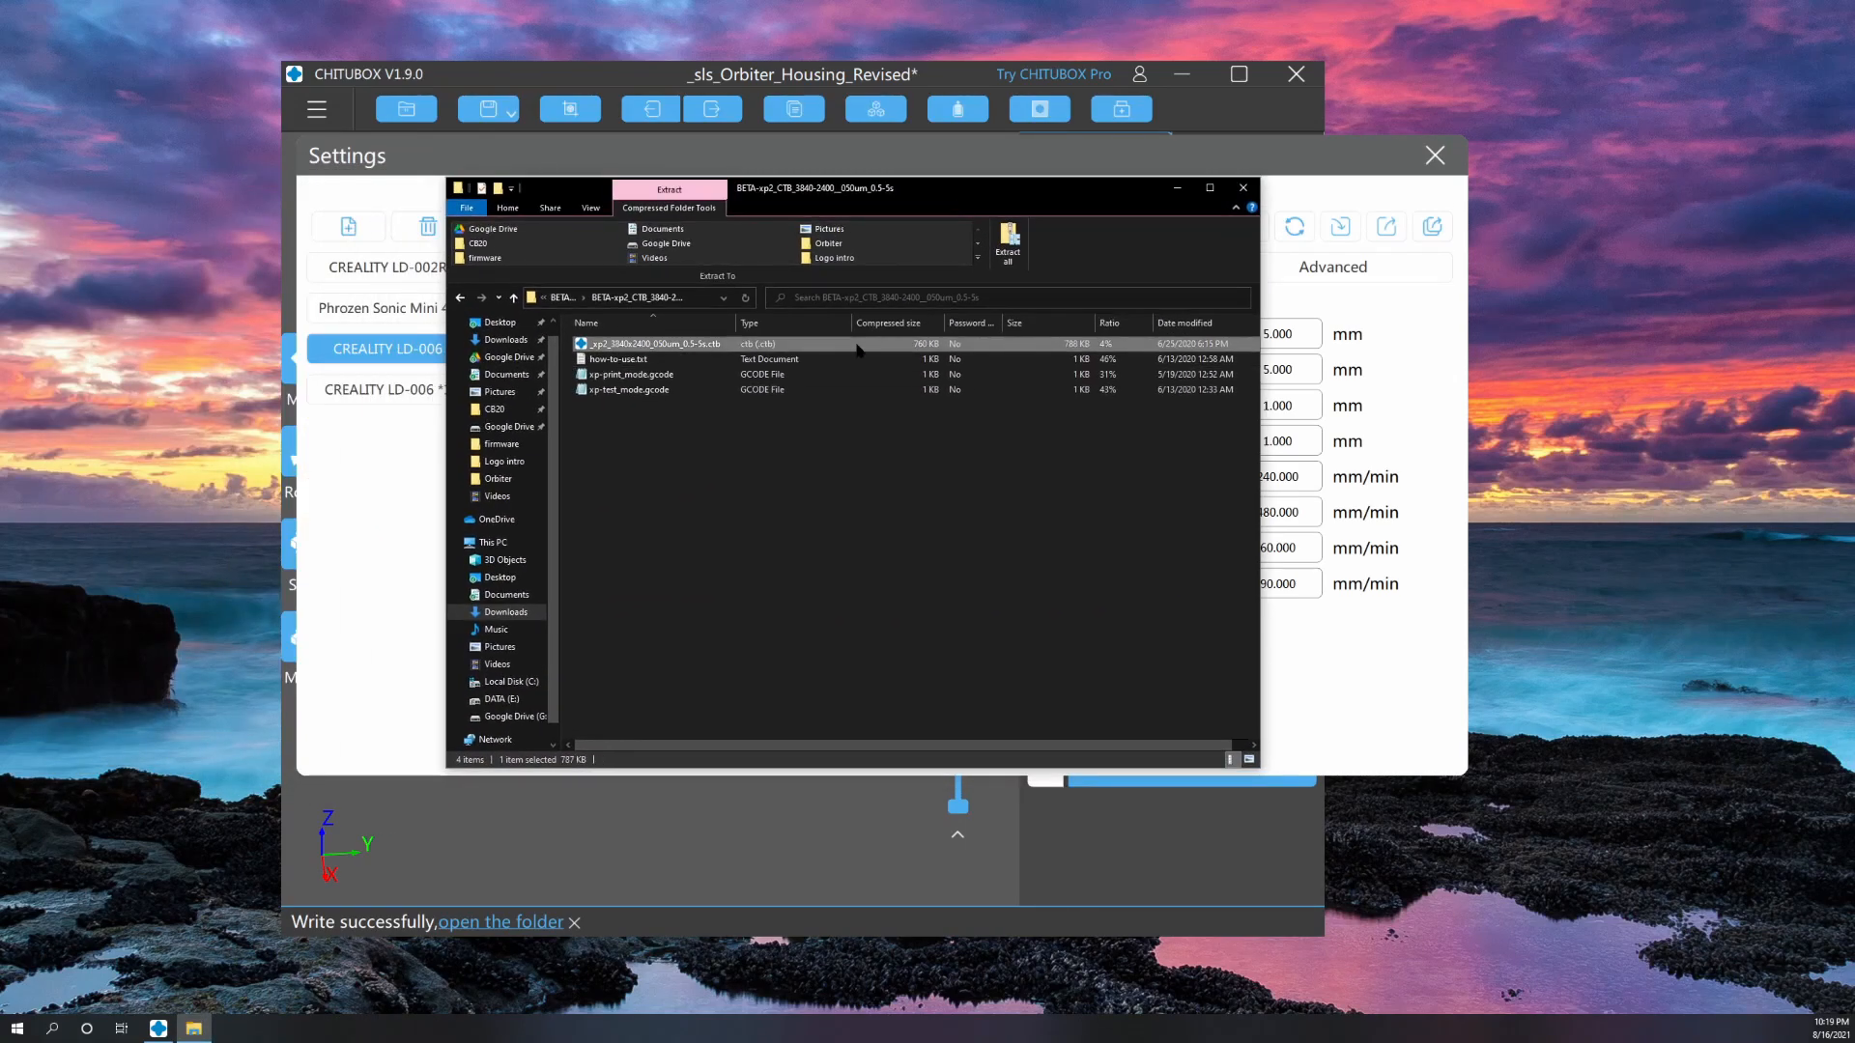
click(628, 388)
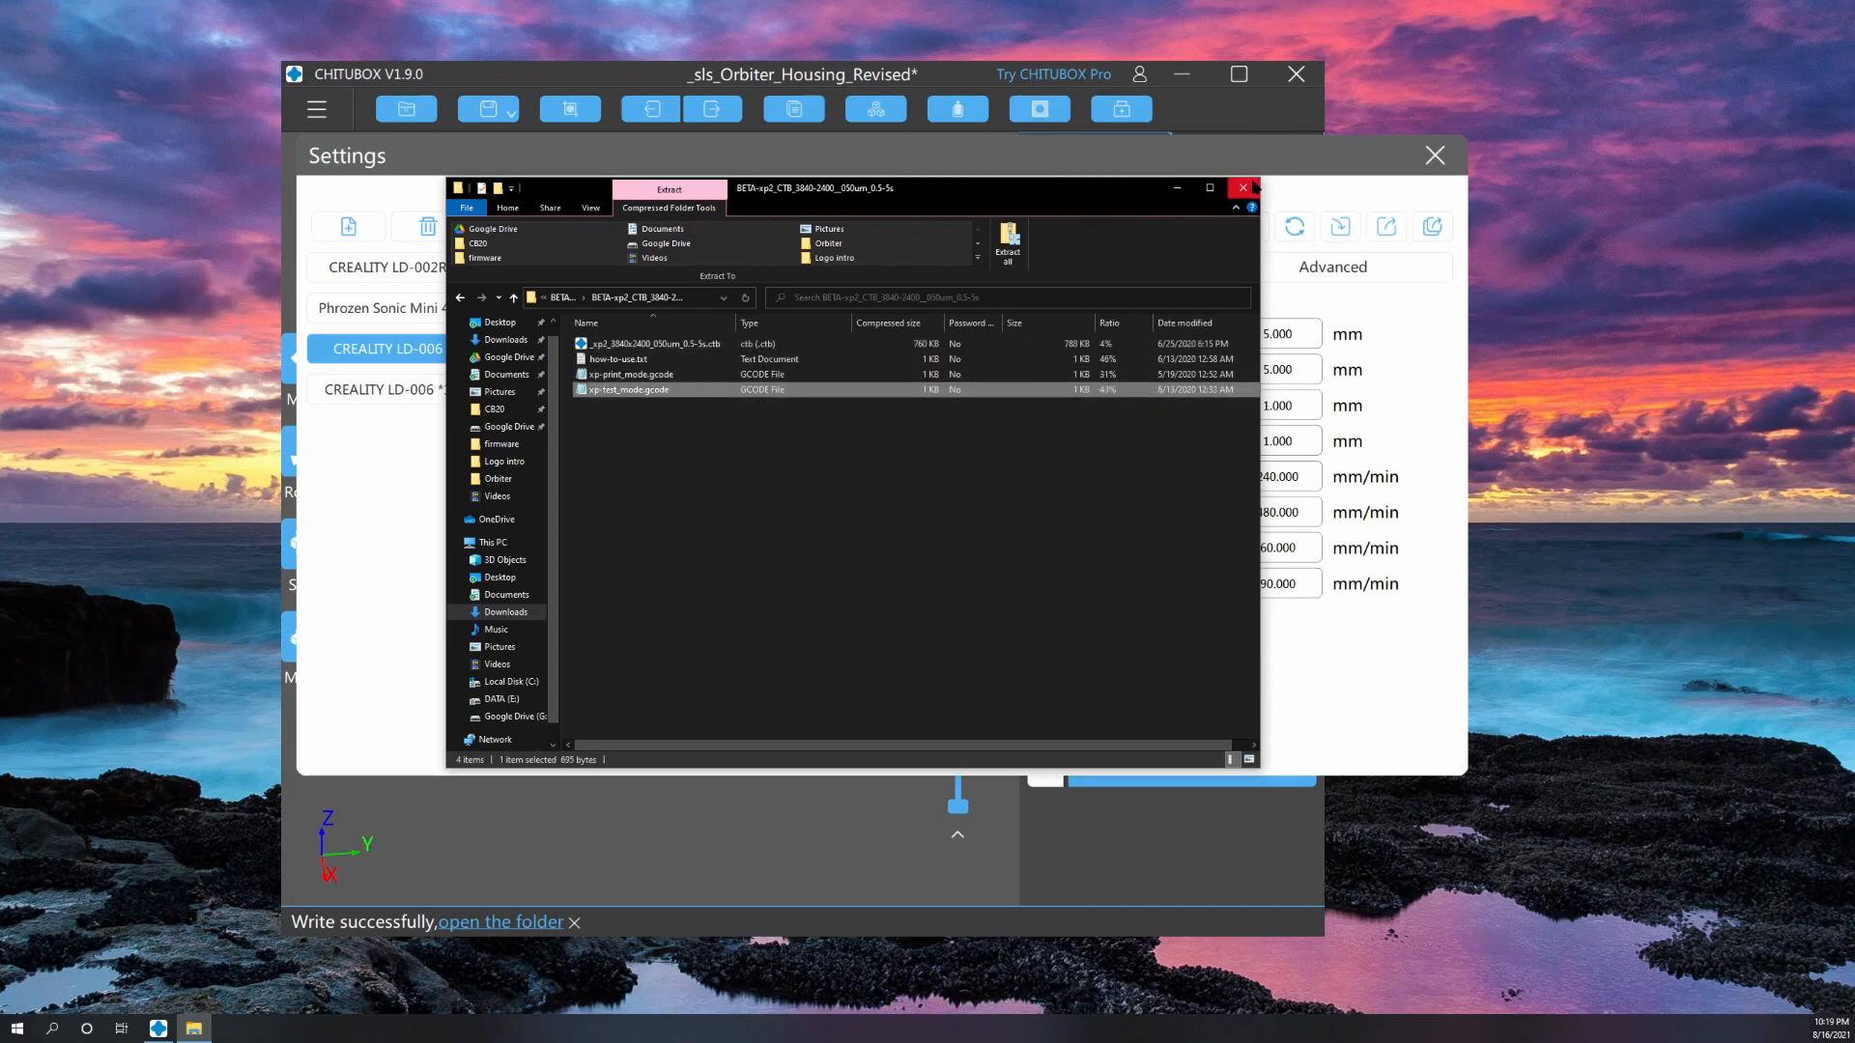
click(651, 344)
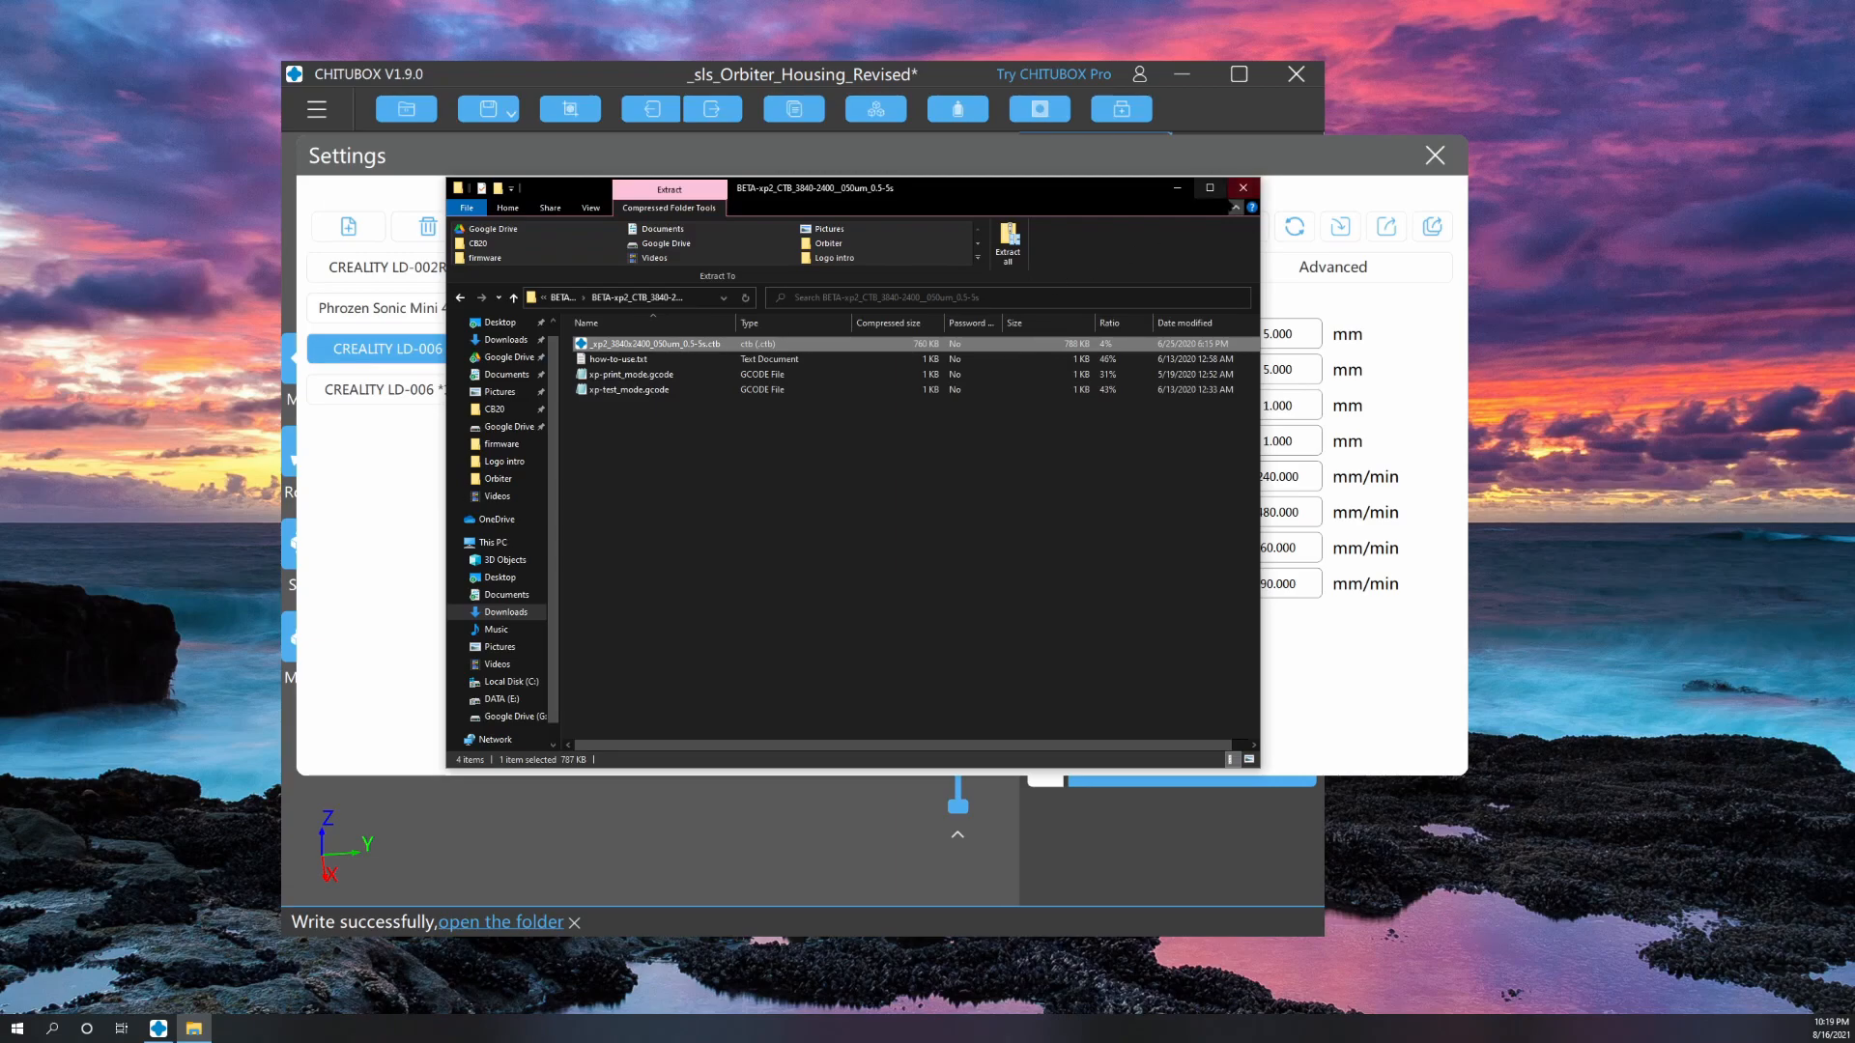